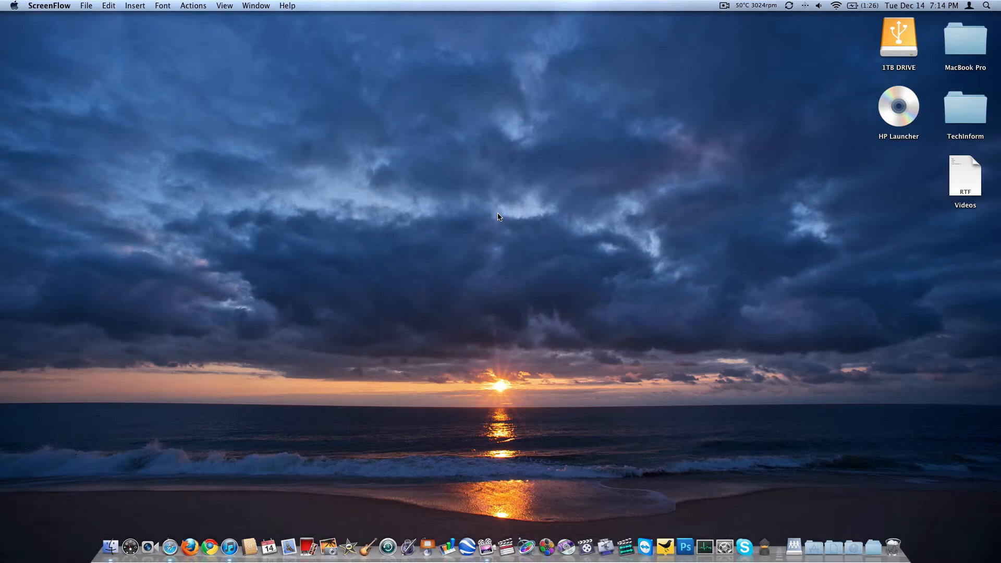
{"action": "mouse_move", "coordinate": [542, 217]}
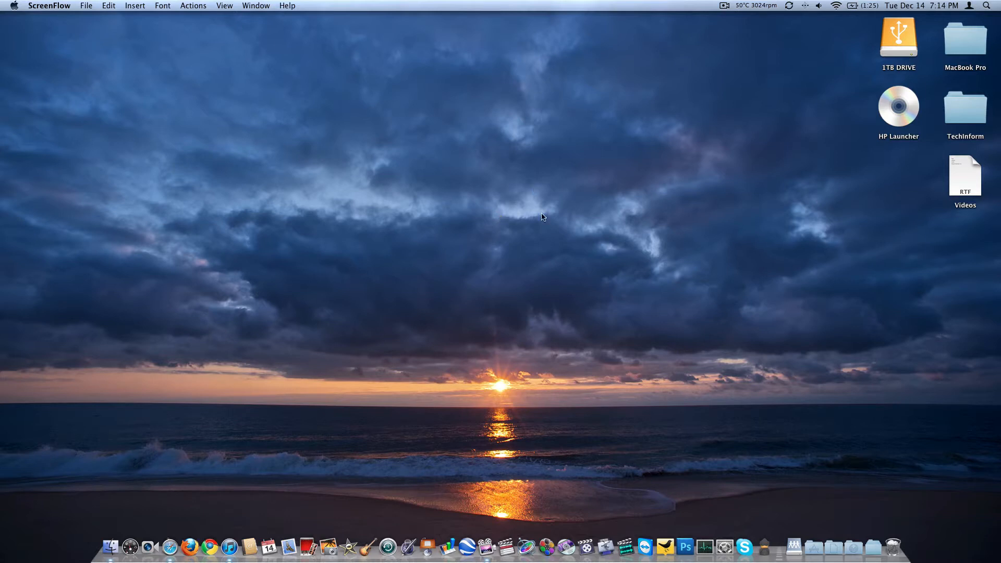
Launch Photoshop and create a new blank 8 x 10 inch, 150 ppi document
{"action": "left_click", "coordinate": [685, 546]}
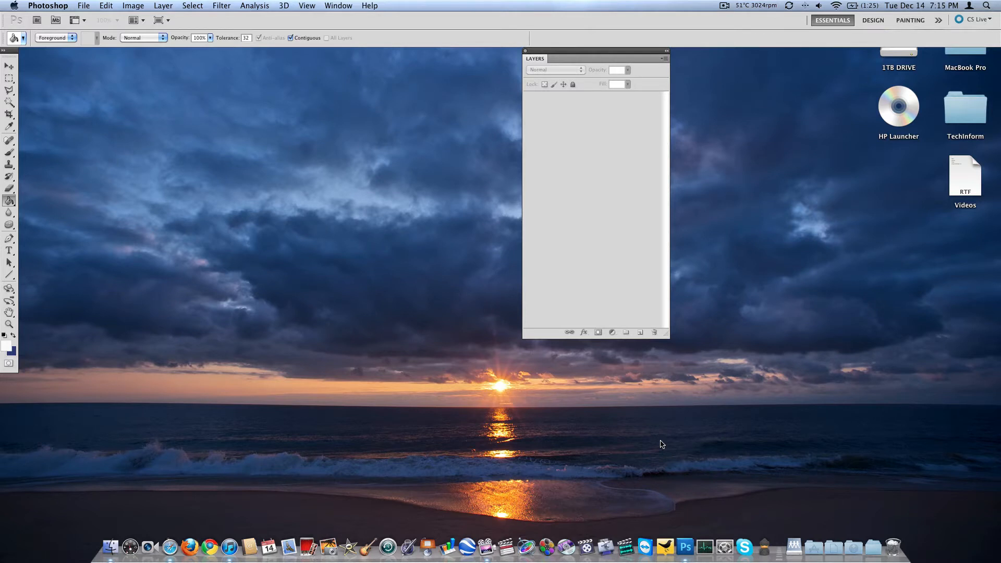
{"action": "left_click", "coordinate": [83, 6]}
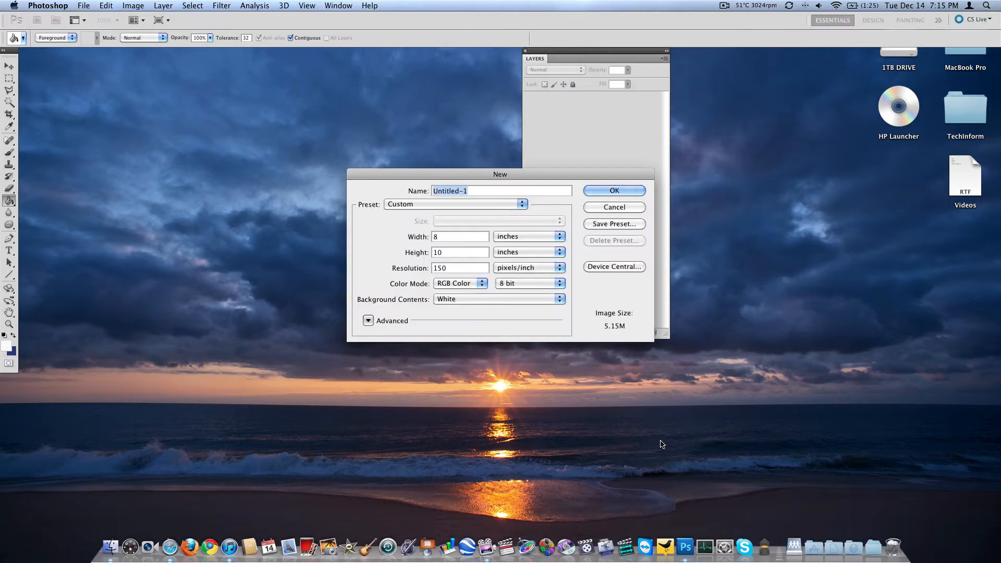
{"action": "left_click", "coordinate": [612, 191]}
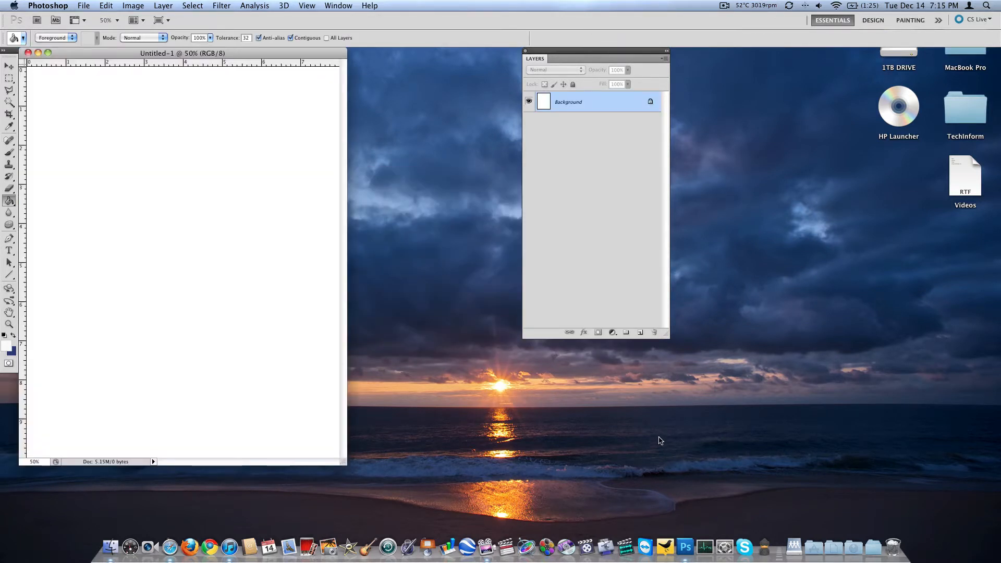
Open Scenery 5.jpg from MacBook Pro > Wallpapers > Scenery
{"action": "left_click", "coordinate": [83, 6]}
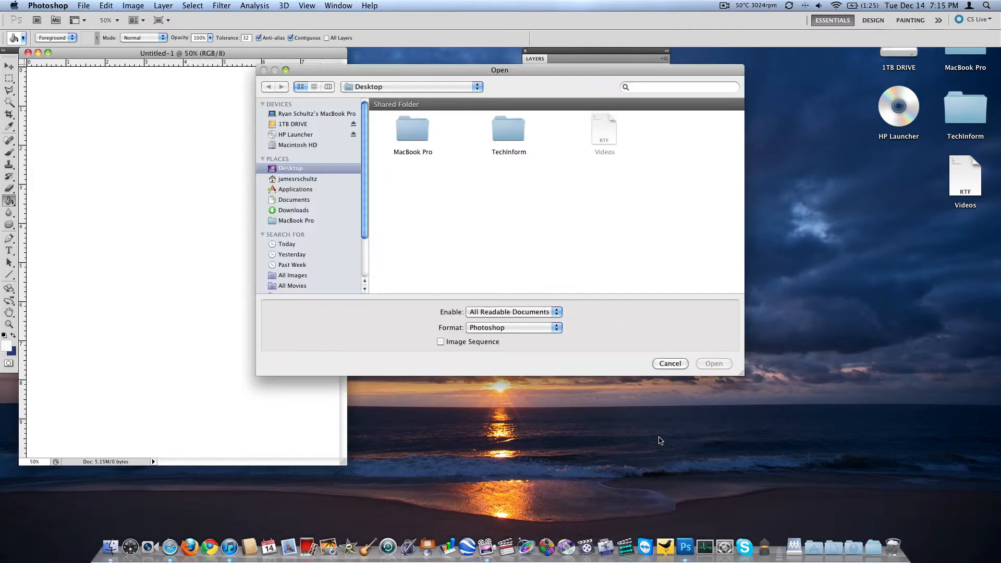
{"action": "double_click", "coordinate": [412, 128]}
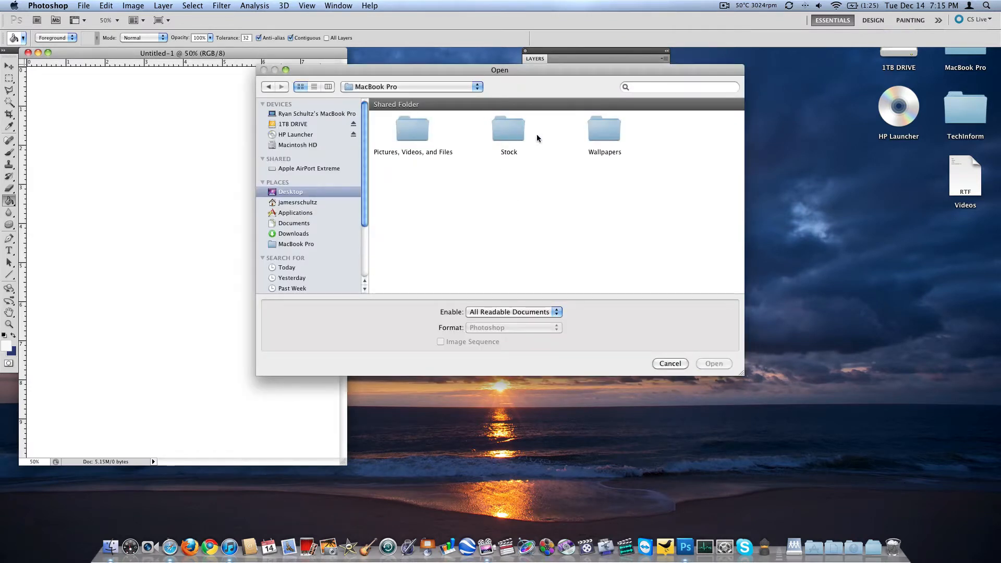
{"action": "double_click", "coordinate": [603, 128]}
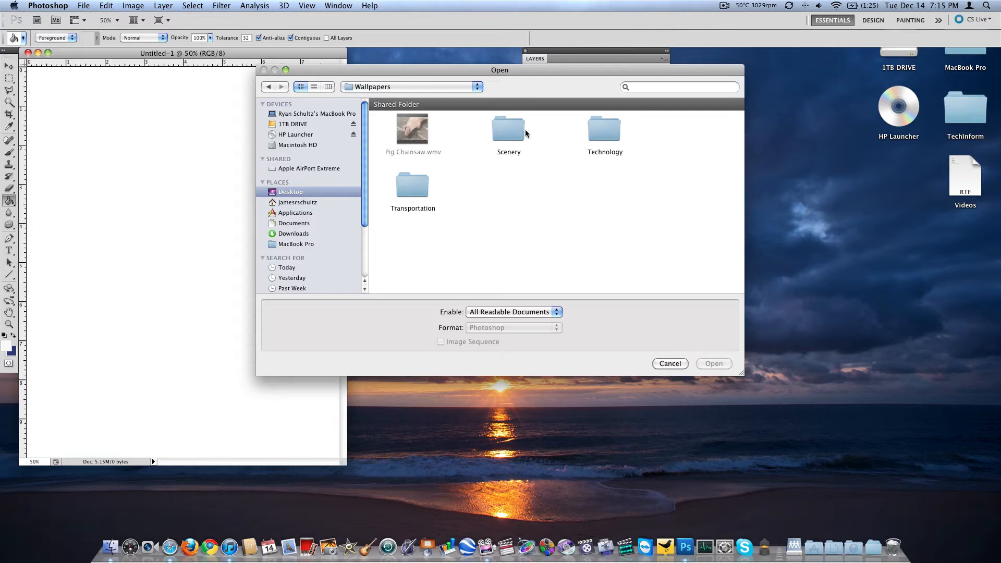
{"action": "double_click", "coordinate": [508, 128]}
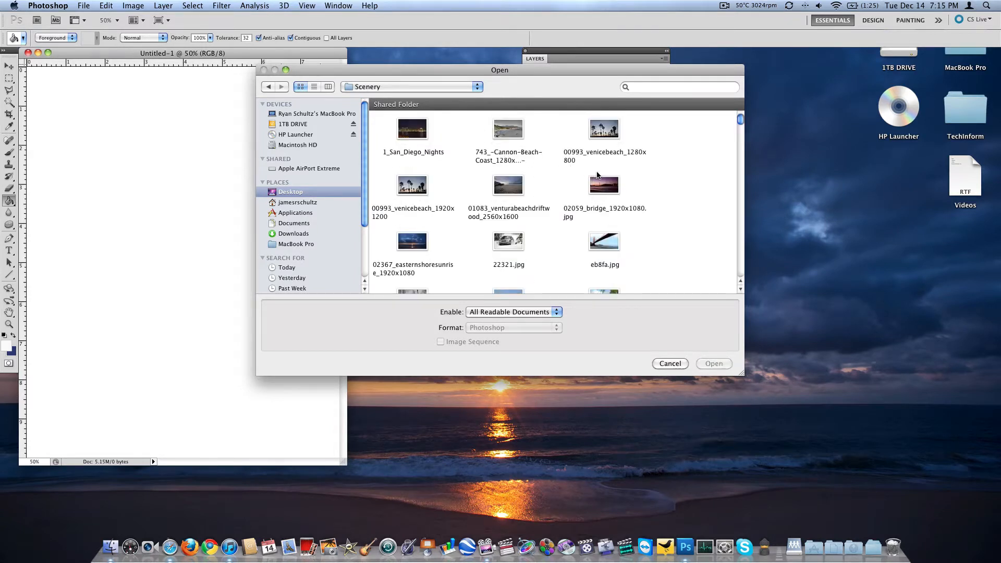
{"action": "scroll", "scroll_direction": "down", "scroll_amount": 3}
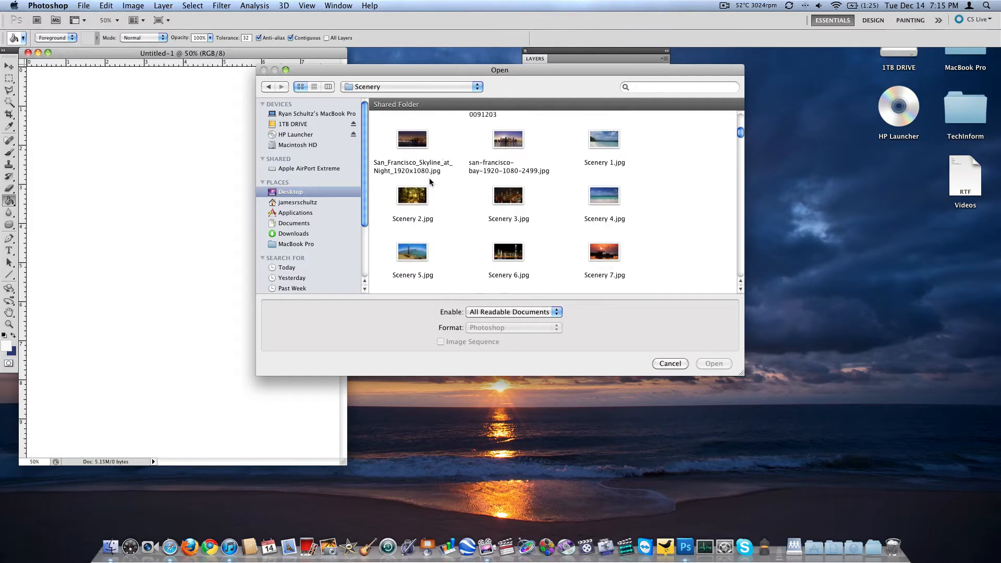
{"action": "double_click", "coordinate": [412, 252]}
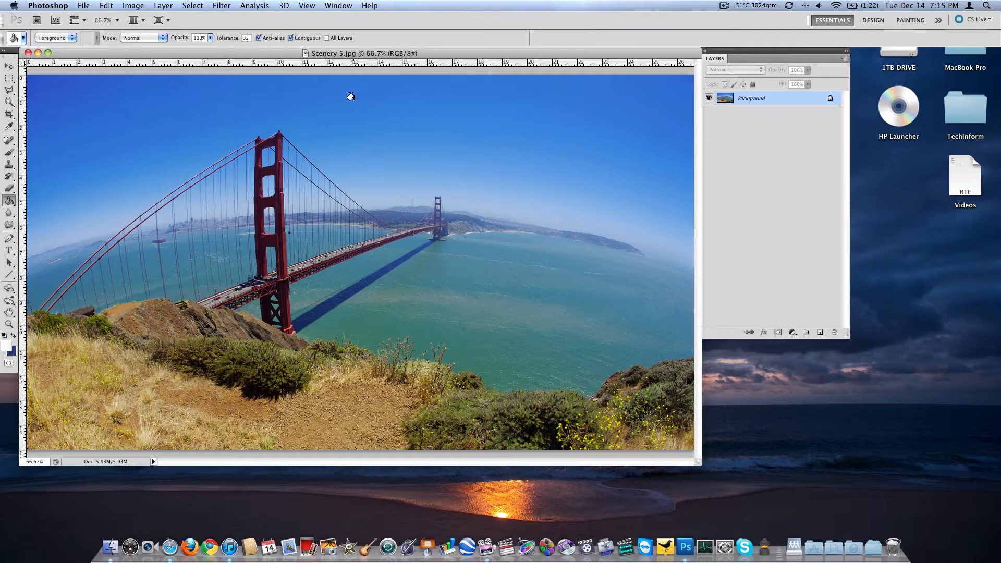
{"action": "mouse_move", "coordinate": [555, 67]}
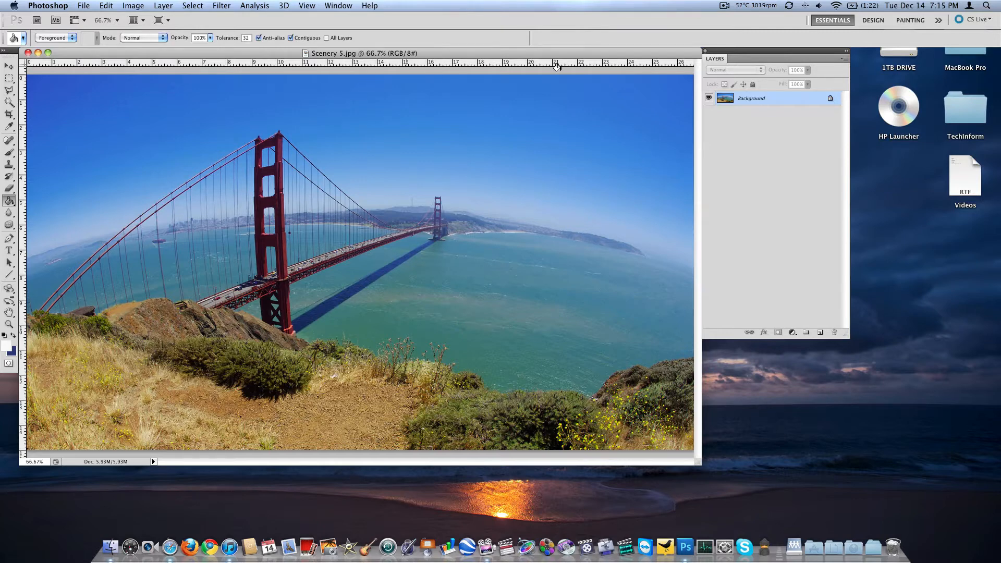
Enlarge the bridge photo's document window to fill the workspace
{"action": "left_click_drag", "start_coordinate": [773, 57], "coordinate": [922, 49]}
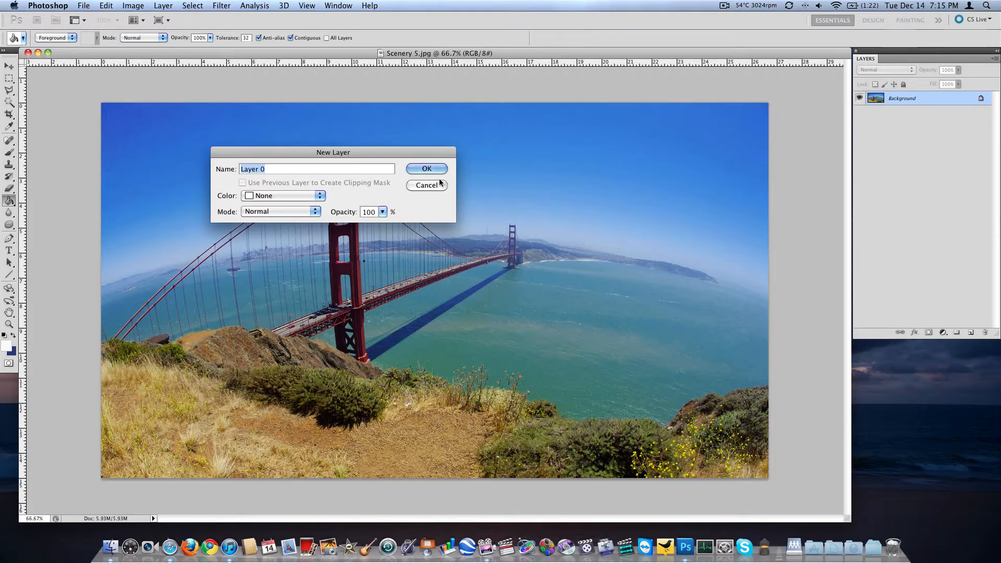
Confirm the Background as Layer 0 and start a Black & White adjustment layer
{"action": "left_click", "coordinate": [426, 169]}
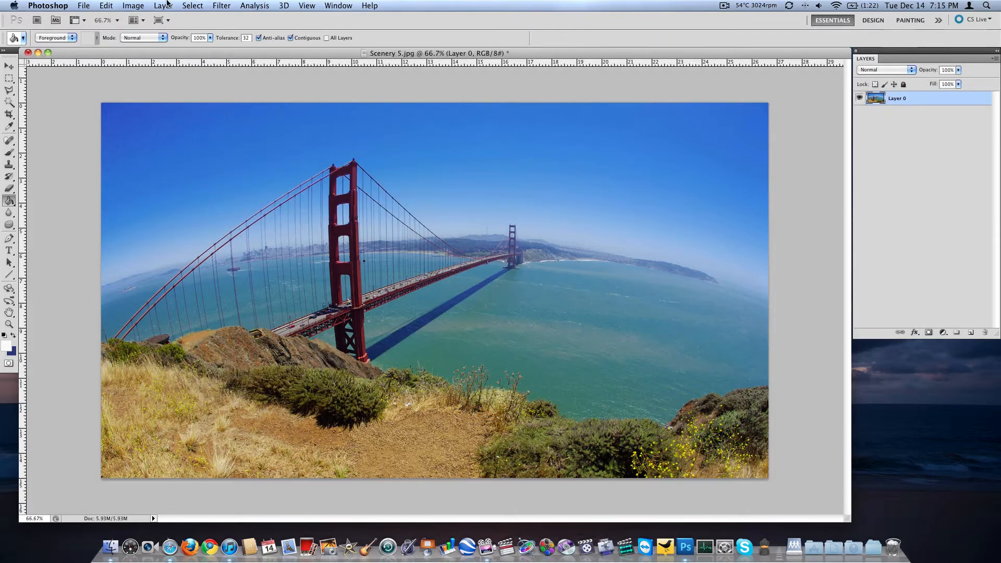
{"action": "left_click", "coordinate": [163, 5]}
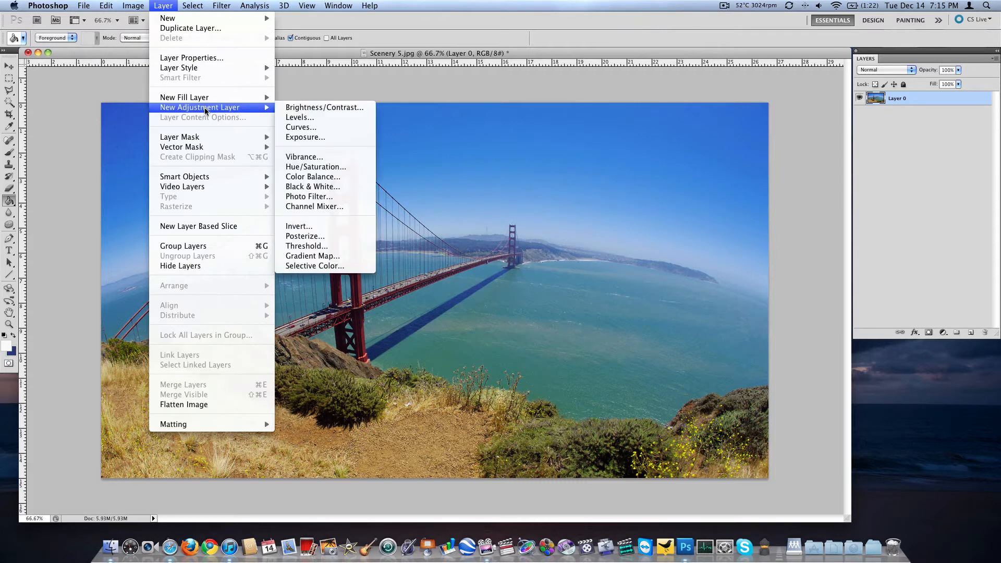
{"action": "mouse_move", "coordinate": [313, 177]}
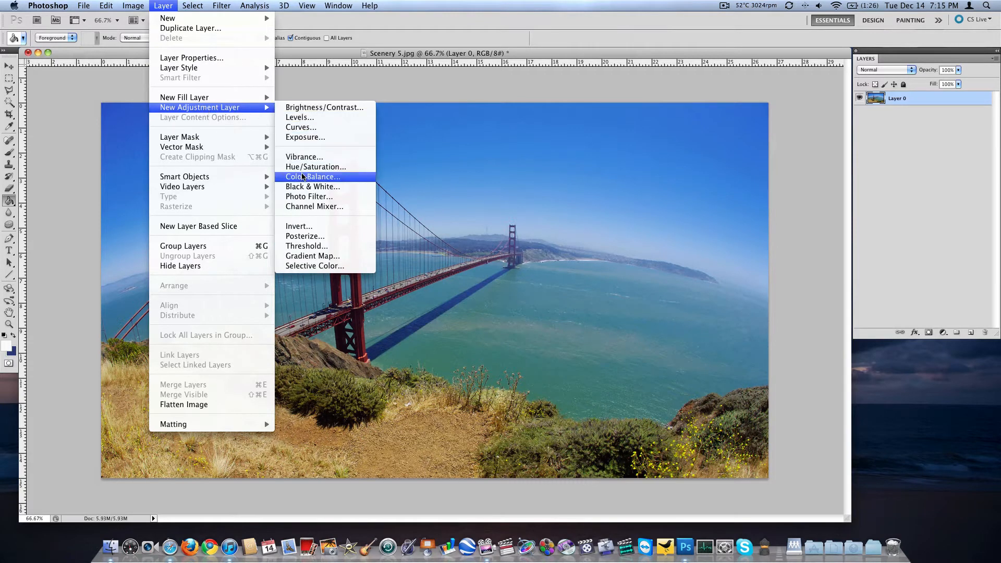
{"action": "mouse_move", "coordinate": [312, 186]}
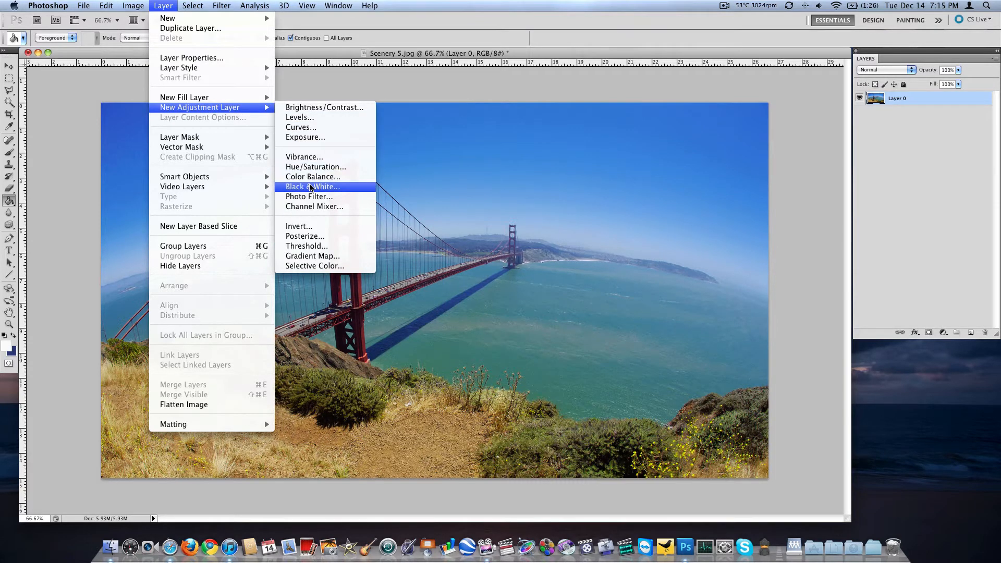
{"action": "left_click", "coordinate": [310, 187]}
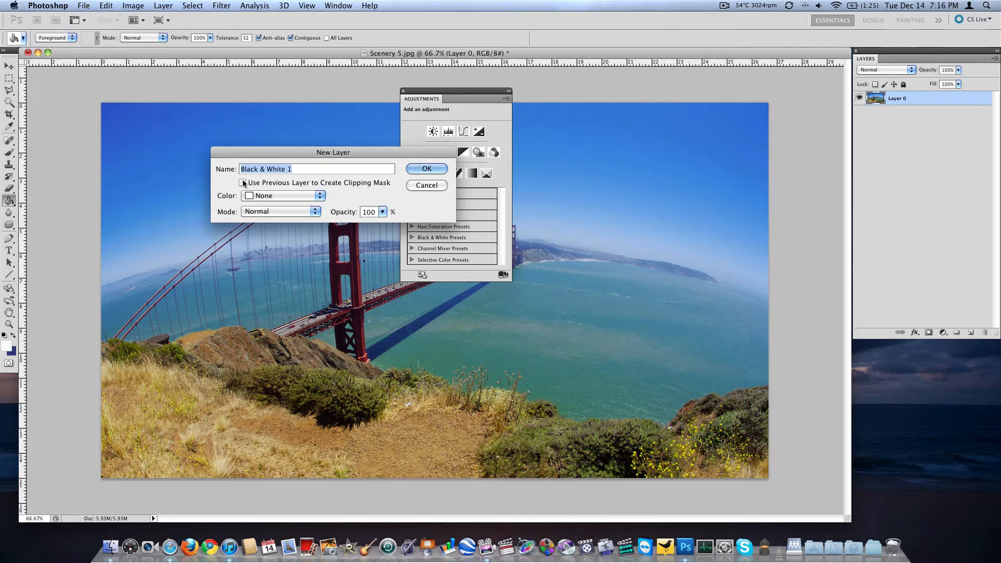
Create Black & White 1 clipped to Layer 0, keeping Normal blending mode
{"action": "left_click", "coordinate": [243, 182]}
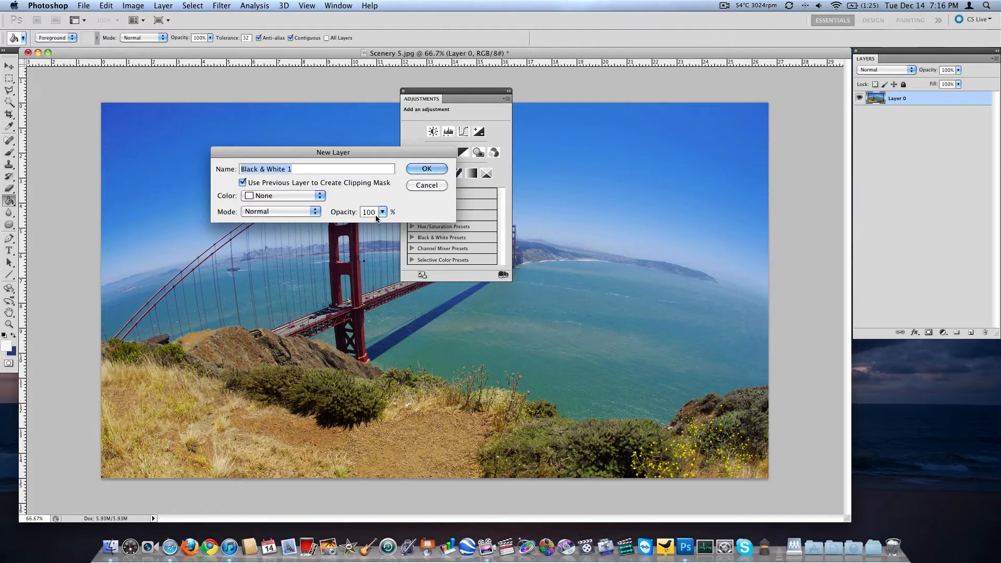
{"action": "mouse_move", "coordinate": [301, 219]}
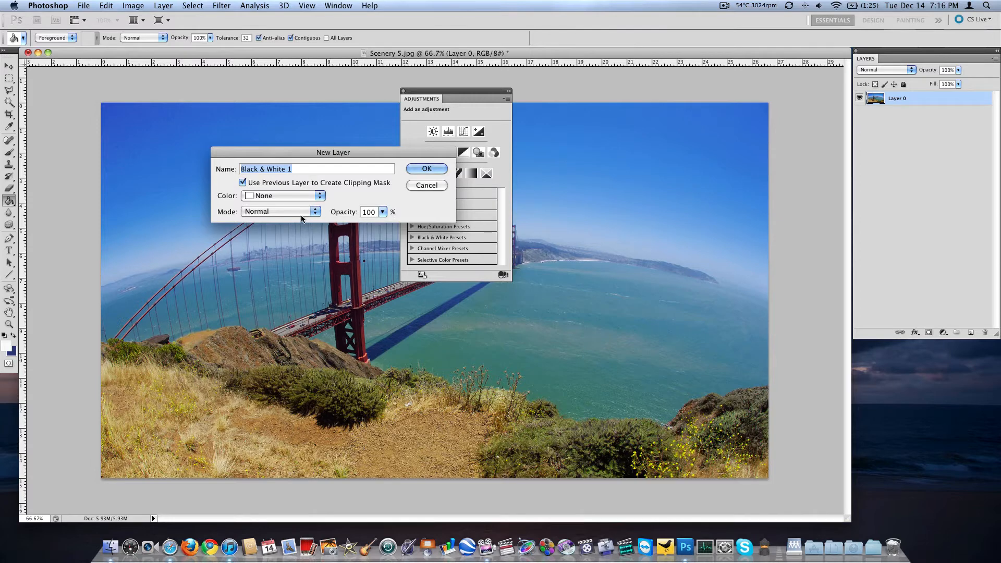
{"action": "left_click", "coordinate": [281, 212]}
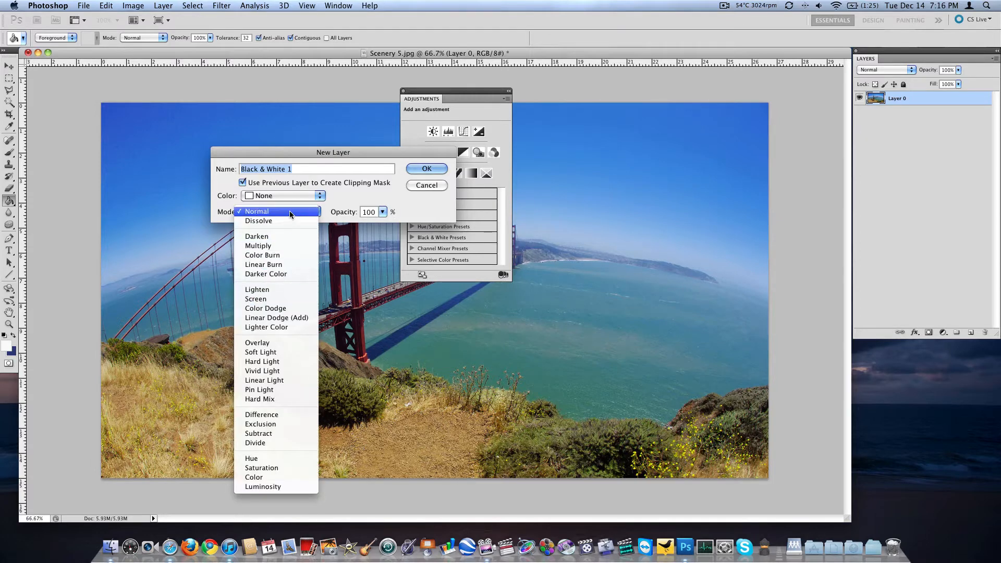
{"action": "left_click", "coordinate": [275, 211]}
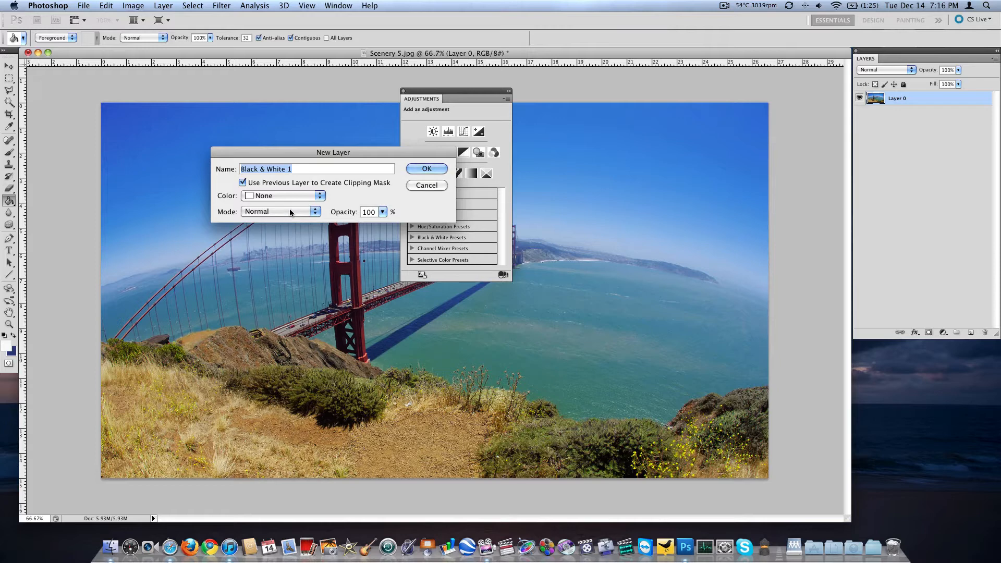
{"action": "left_click", "coordinate": [426, 168]}
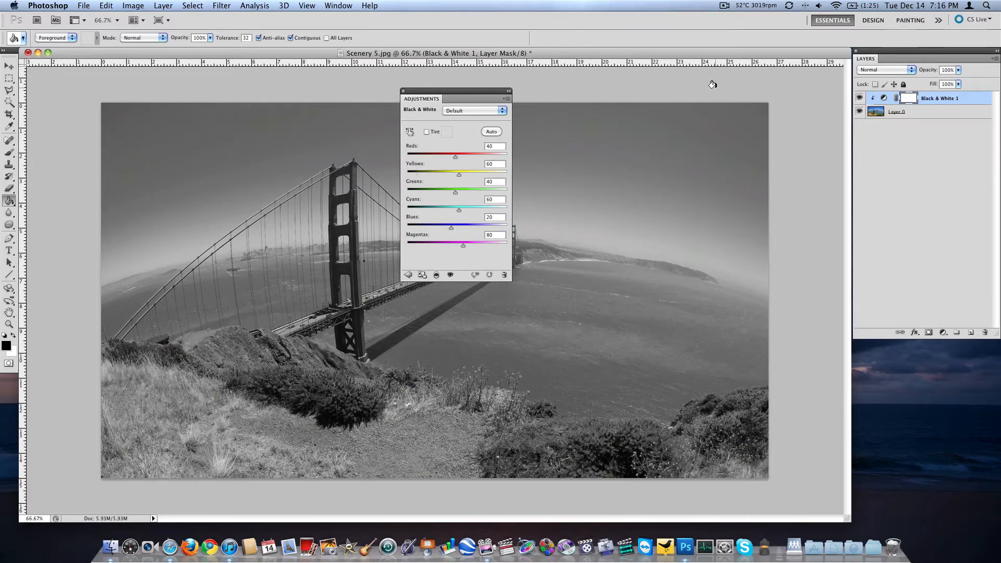
Adjust the Reds, Yellows and Greens sliders of the Black & White conversion
{"action": "left_click", "coordinate": [859, 98]}
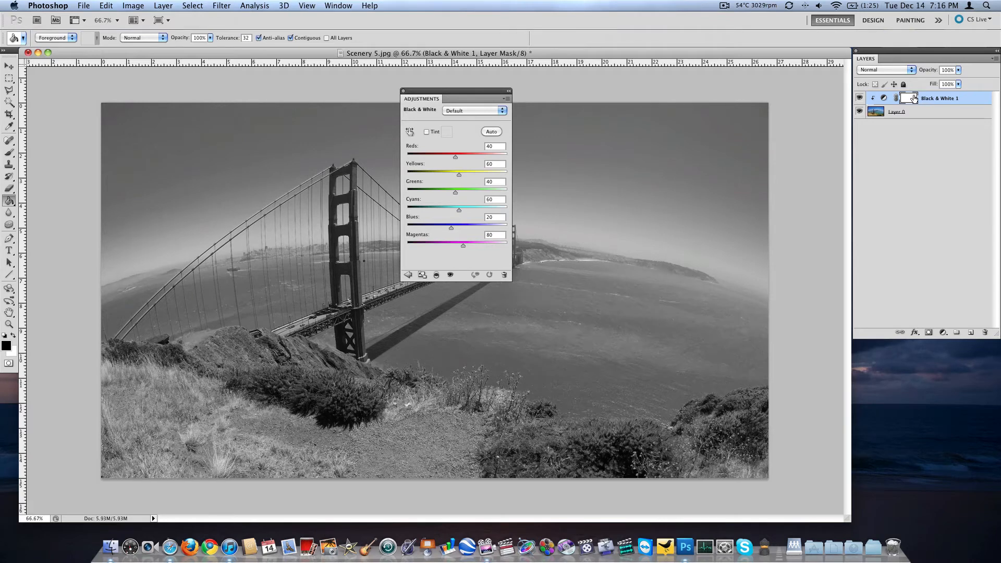
{"action": "left_click_drag", "start_coordinate": [455, 156], "coordinate": [504, 156]}
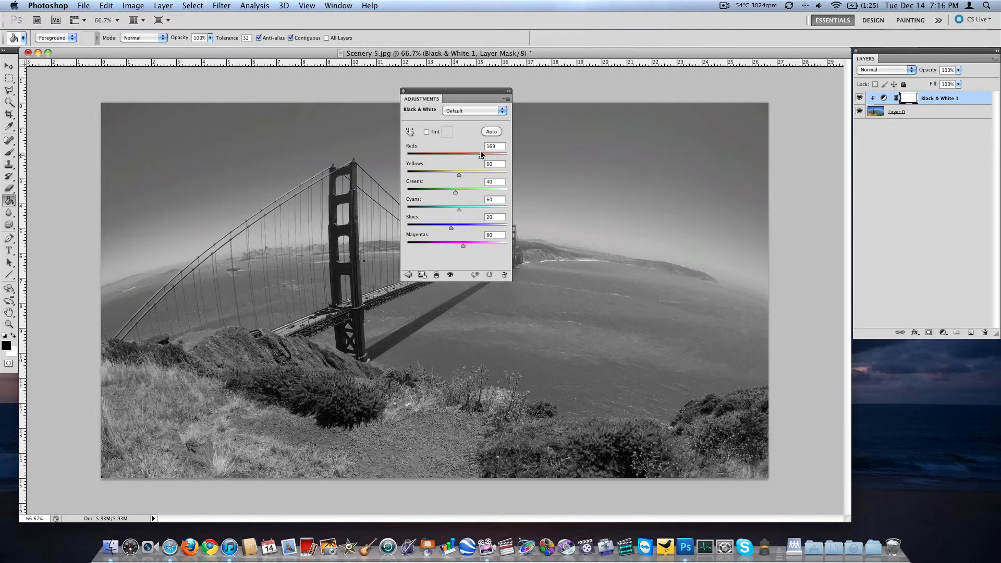
{"action": "left_click_drag", "start_coordinate": [480, 154], "coordinate": [455, 154]}
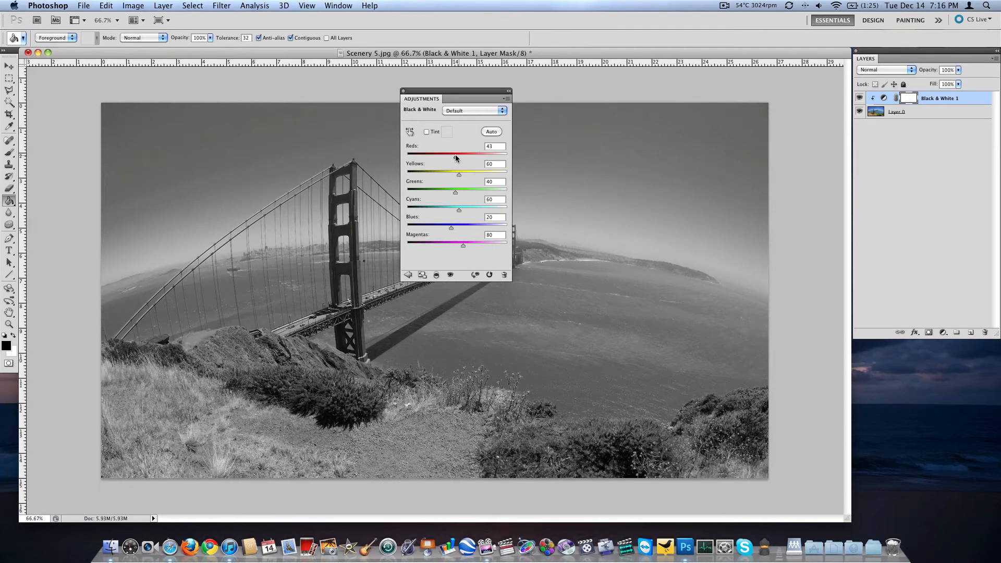
{"action": "left_click_drag", "start_coordinate": [454, 153], "coordinate": [463, 153]}
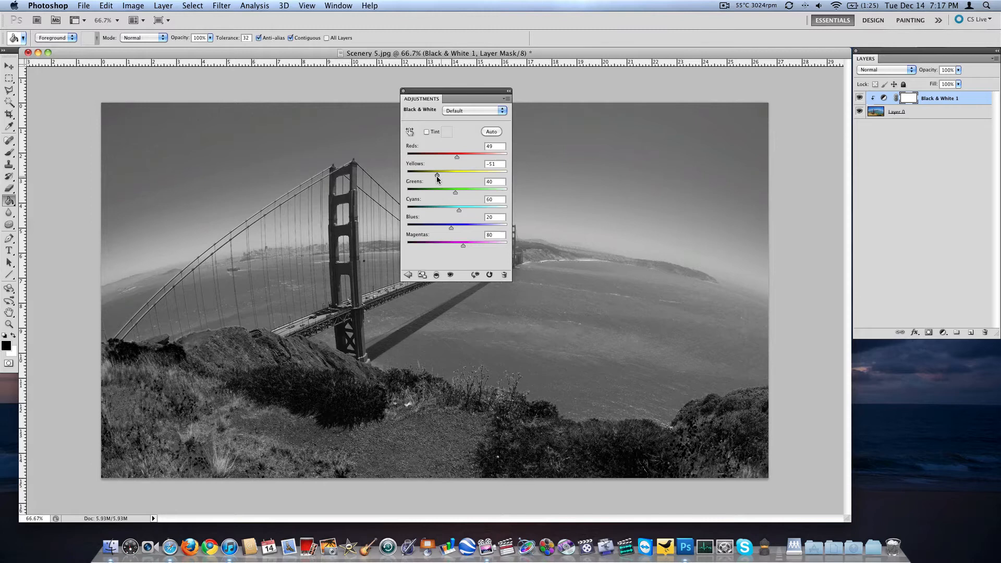
{"action": "left_click_drag", "start_coordinate": [436, 176], "coordinate": [476, 176]}
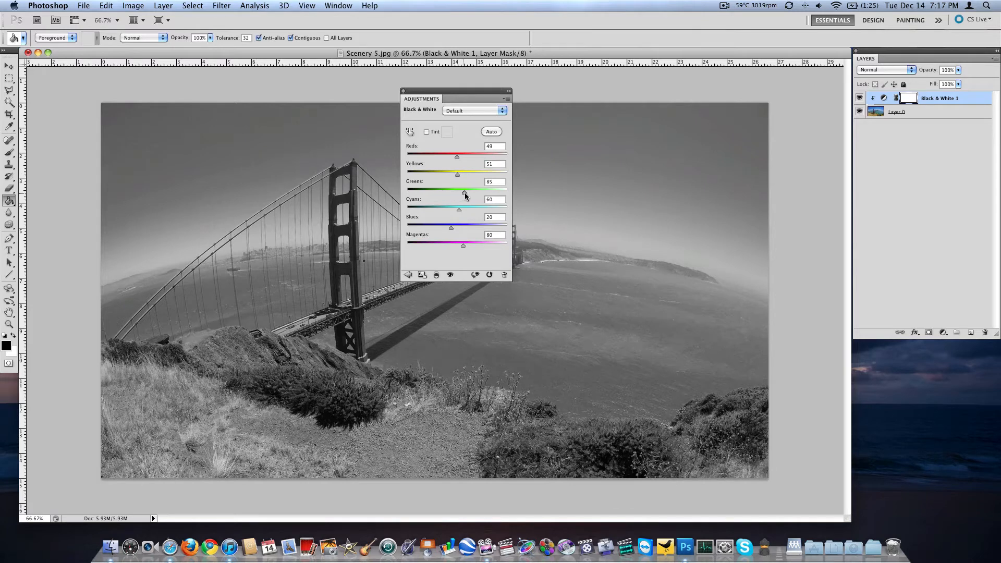
{"action": "left_click_drag", "start_coordinate": [464, 193], "coordinate": [447, 192]}
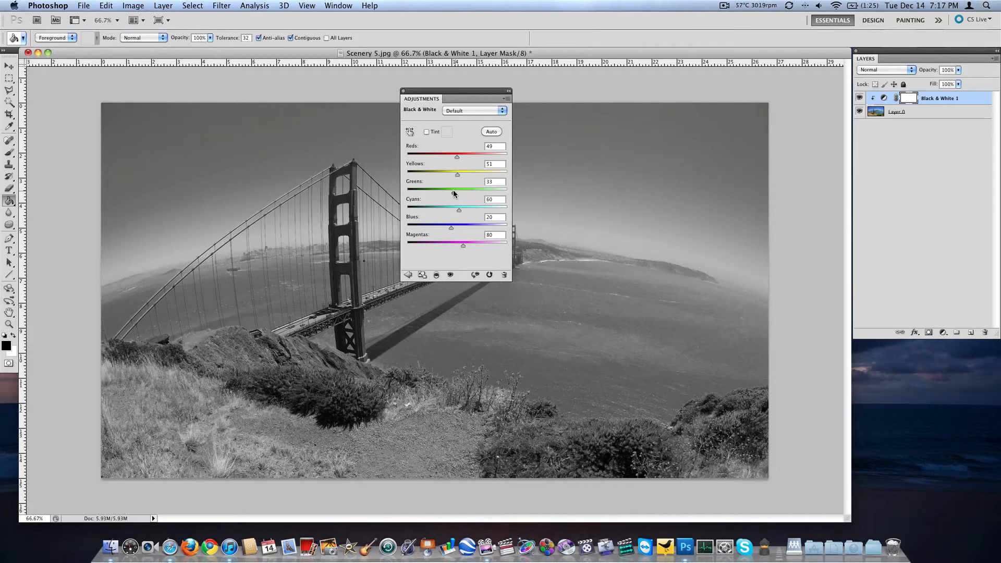
{"action": "left_click_drag", "start_coordinate": [446, 193], "coordinate": [458, 193]}
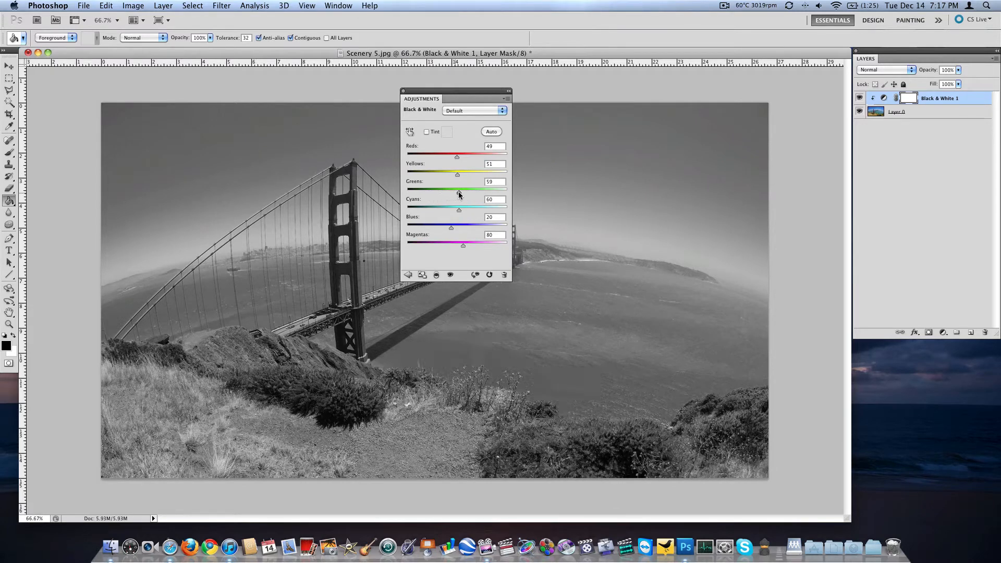
Adjust Cyans, Blues and Magentas, apply Auto, then remove the Black & White layer
{"action": "left_click_drag", "start_coordinate": [458, 210], "coordinate": [464, 210]}
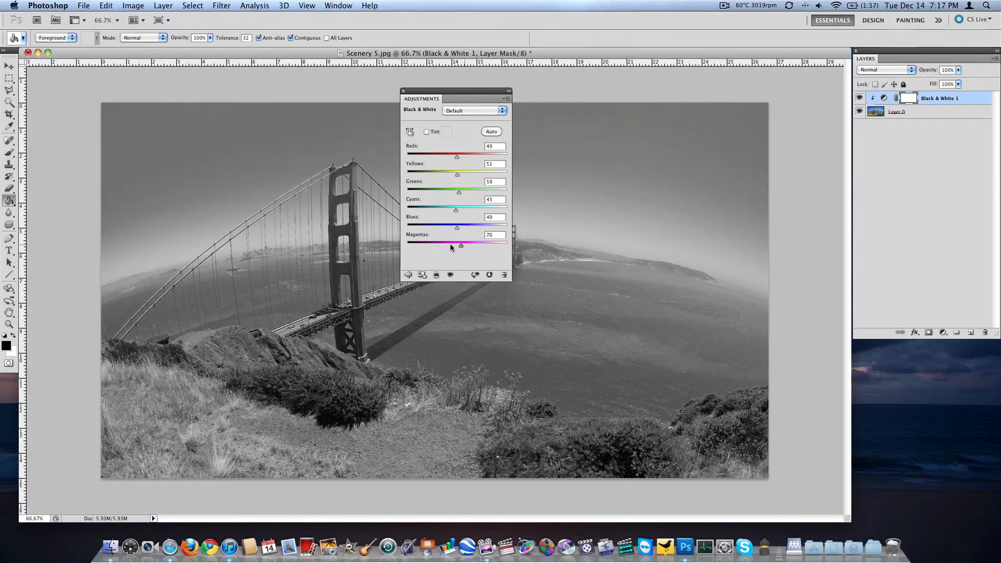
{"action": "left_click_drag", "start_coordinate": [460, 245], "coordinate": [452, 244]}
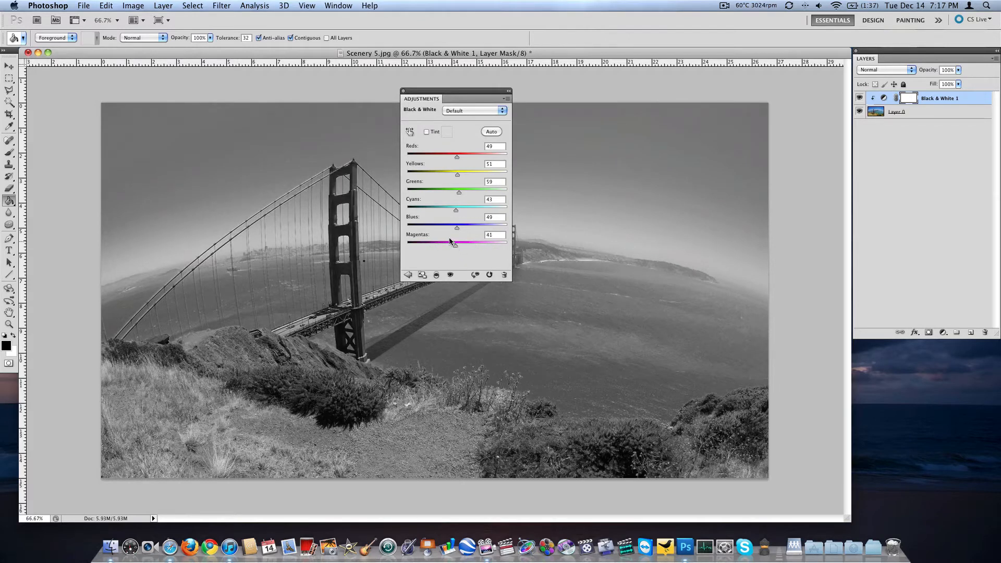
{"action": "left_click", "coordinate": [491, 132]}
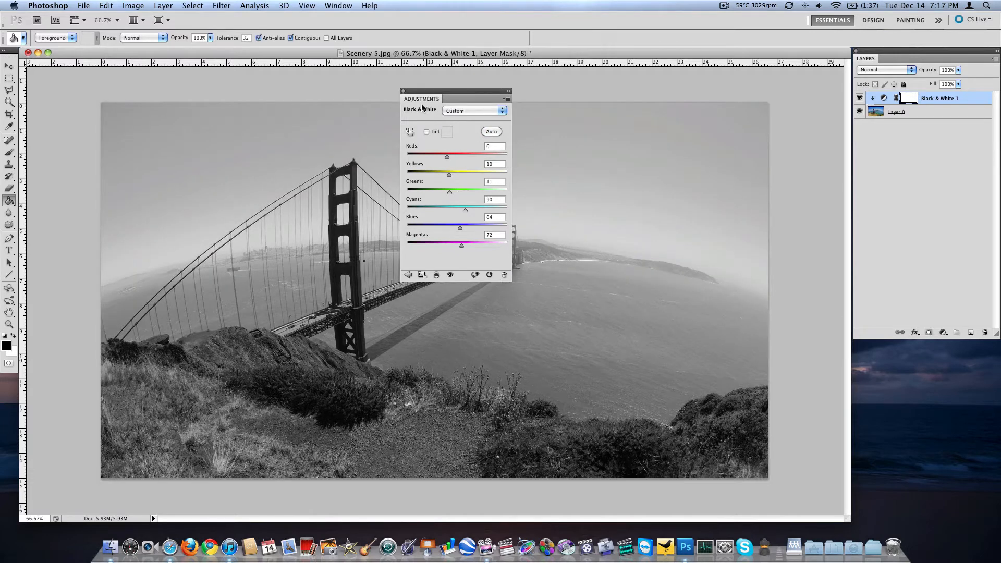
{"action": "left_click", "coordinate": [508, 90]}
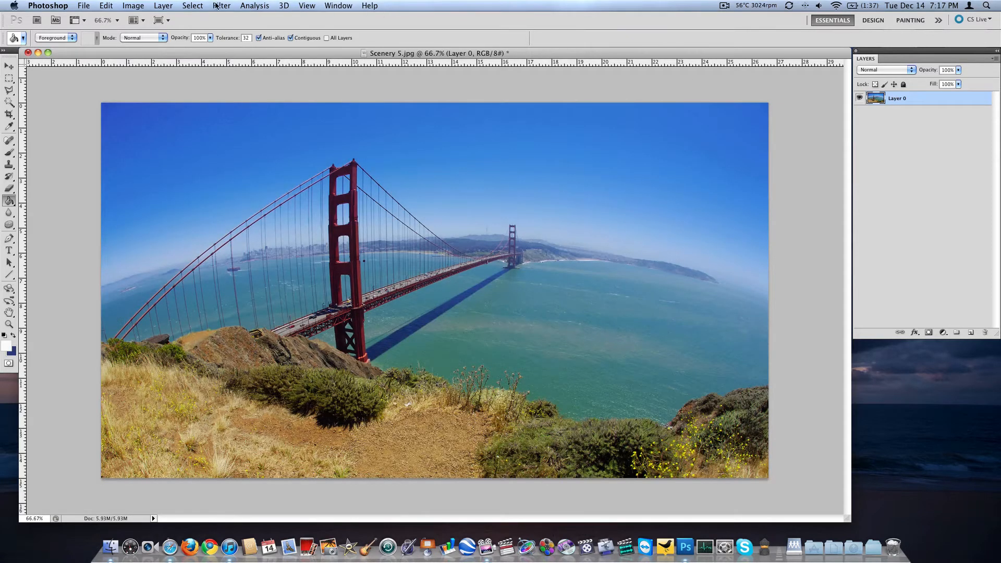
Start a Hue/Saturation 1 adjustment layer with clipping to Layer 0 enabled
{"action": "left_click", "coordinate": [162, 5]}
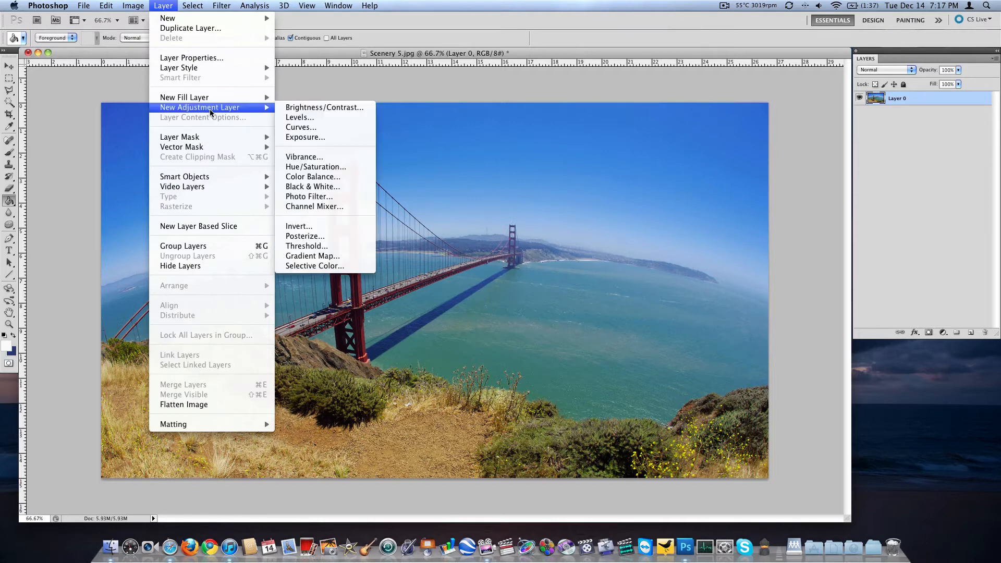
{"action": "left_click", "coordinate": [316, 166]}
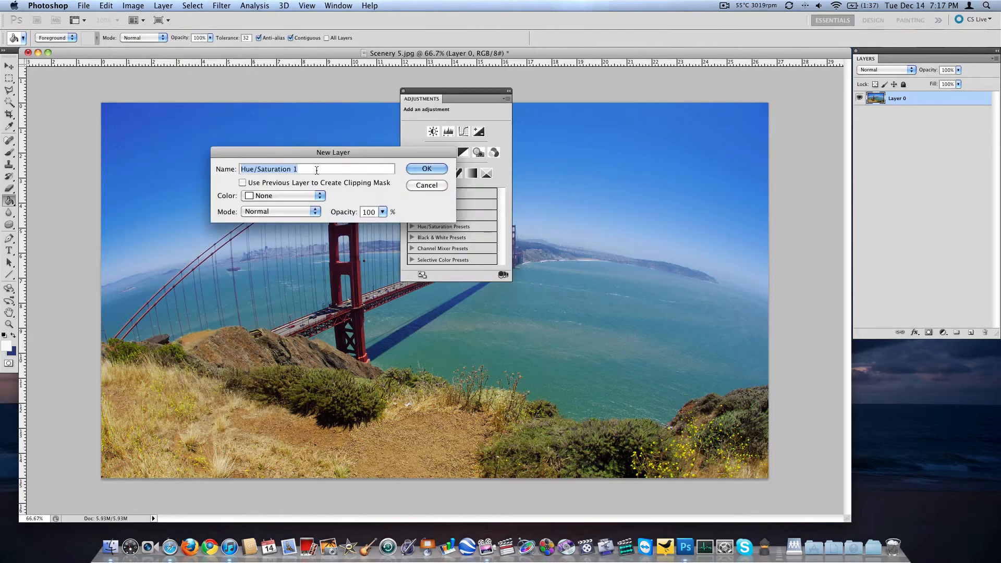
{"action": "left_click", "coordinate": [242, 182]}
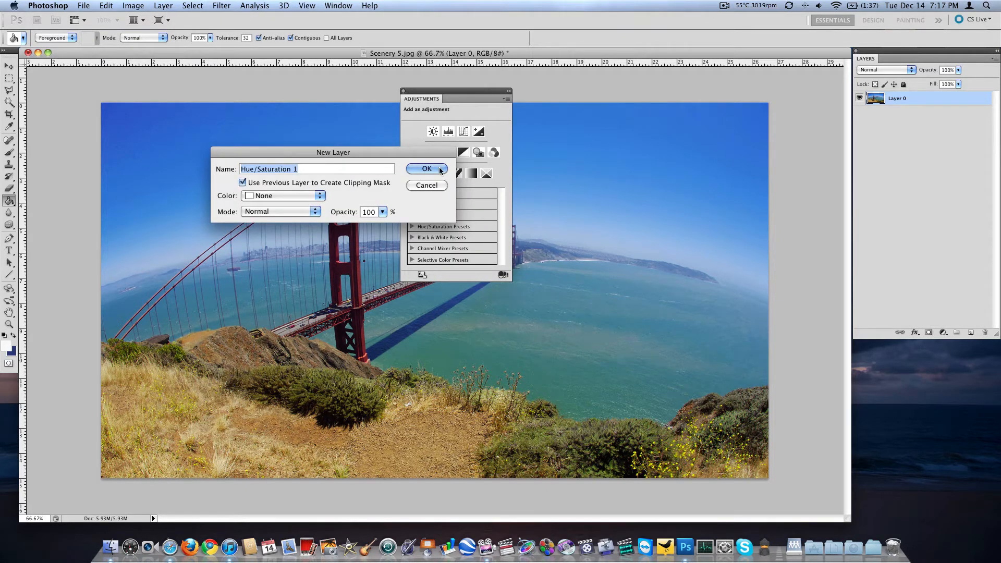
Create the Hue/Saturation layer and move its Adjustments panel away from the photo
{"action": "left_click", "coordinate": [425, 168]}
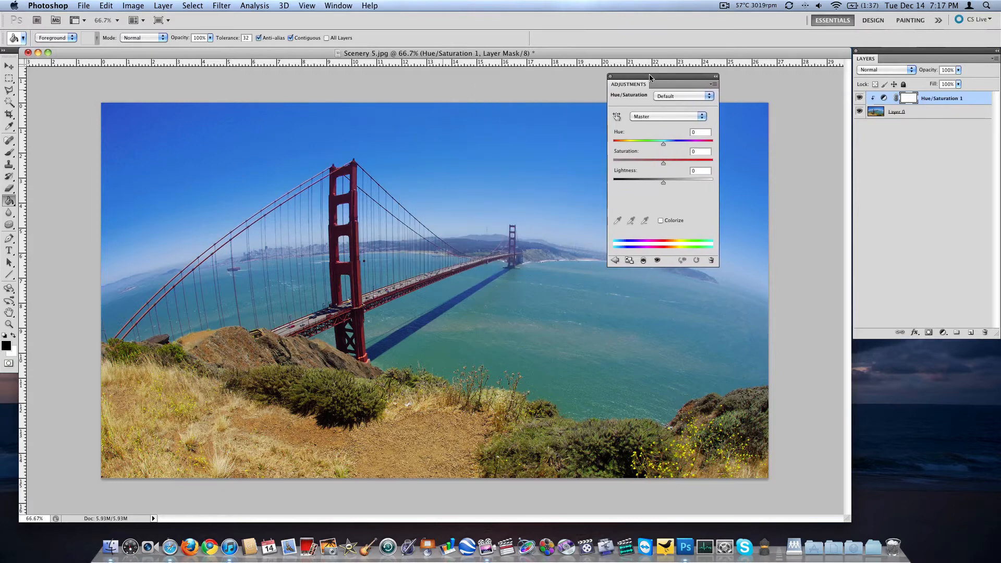
{"action": "left_click_drag", "start_coordinate": [650, 83], "coordinate": [455, 130]}
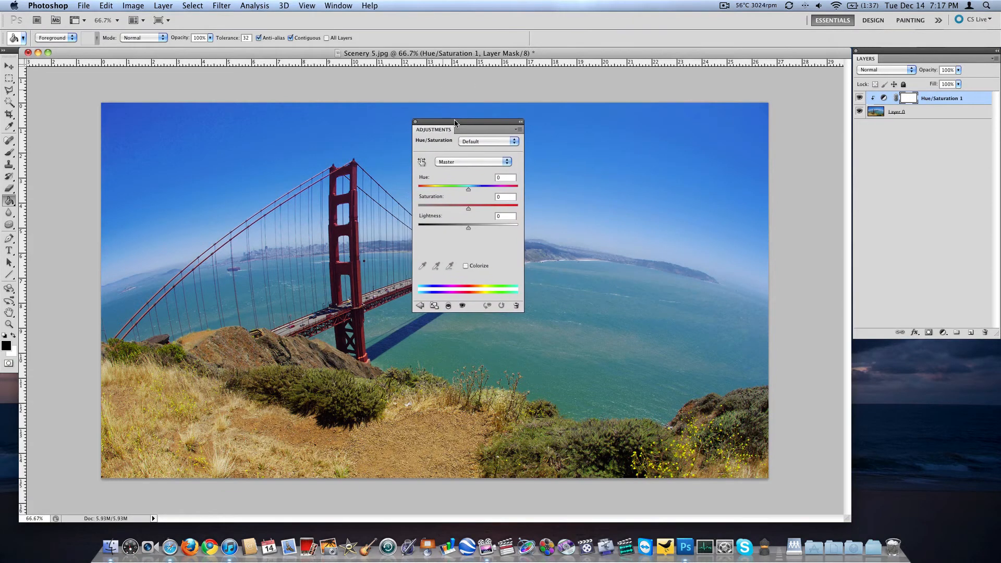
{"action": "left_click_drag", "start_coordinate": [454, 123], "coordinate": [582, 150]}
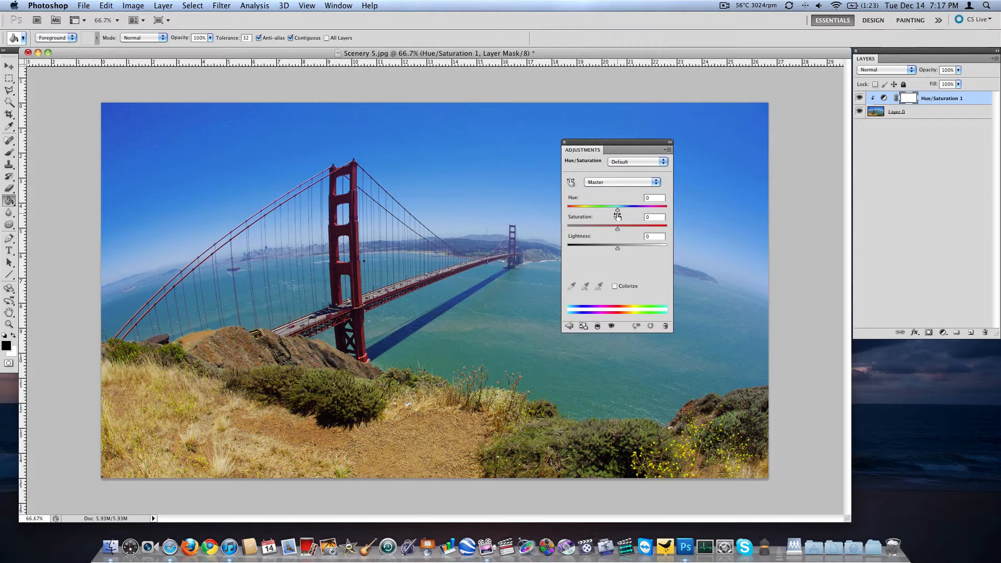
Swing the hue through blue, magenta and green skies, then delete the layer
{"action": "left_click_drag", "start_coordinate": [617, 207], "coordinate": [632, 207]}
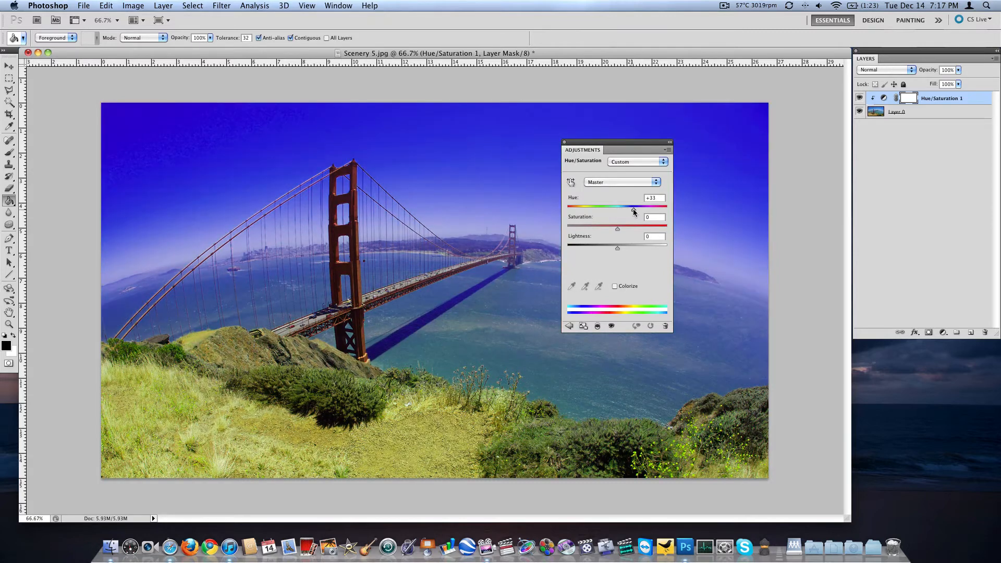
{"action": "left_click_drag", "start_coordinate": [632, 207], "coordinate": [658, 207]}
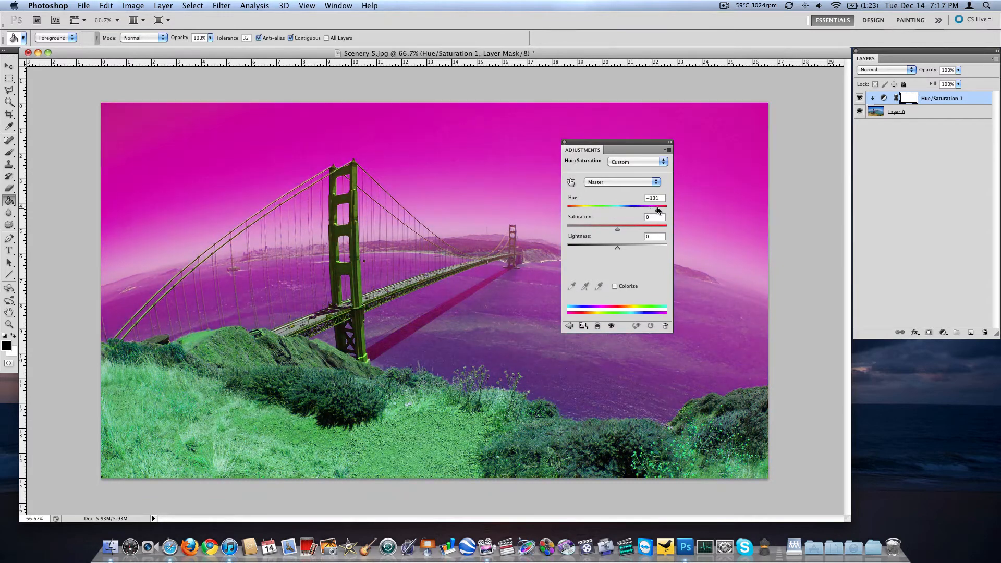
{"action": "left_click_drag", "start_coordinate": [657, 207], "coordinate": [616, 206]}
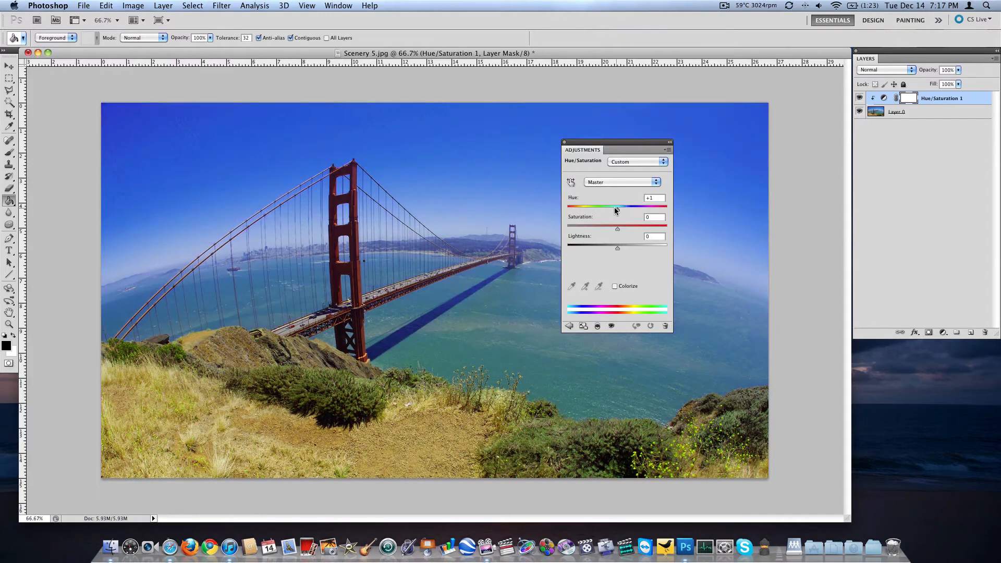
{"action": "left_click_drag", "start_coordinate": [616, 206], "coordinate": [581, 206]}
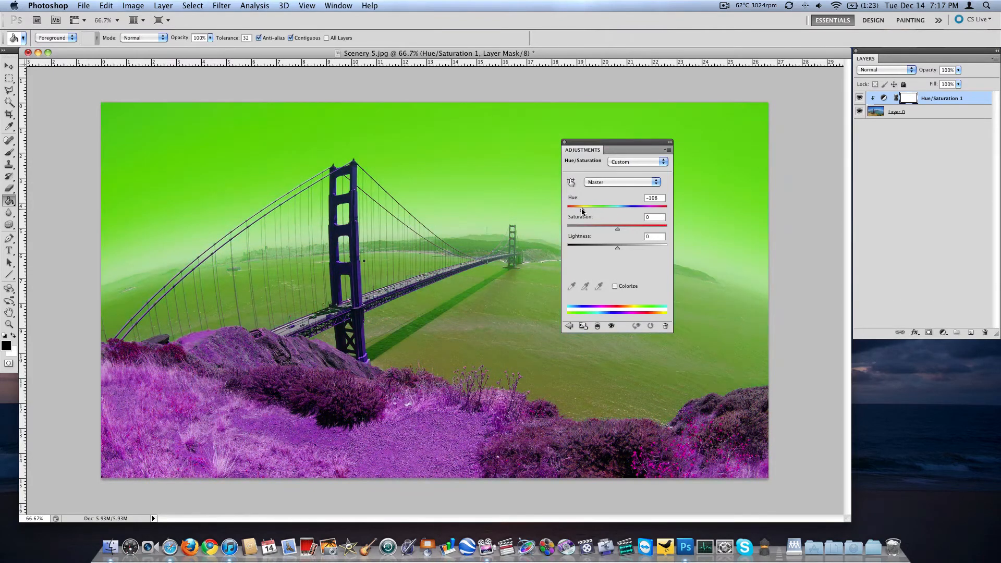
{"action": "left_click_drag", "start_coordinate": [580, 211], "coordinate": [613, 210]}
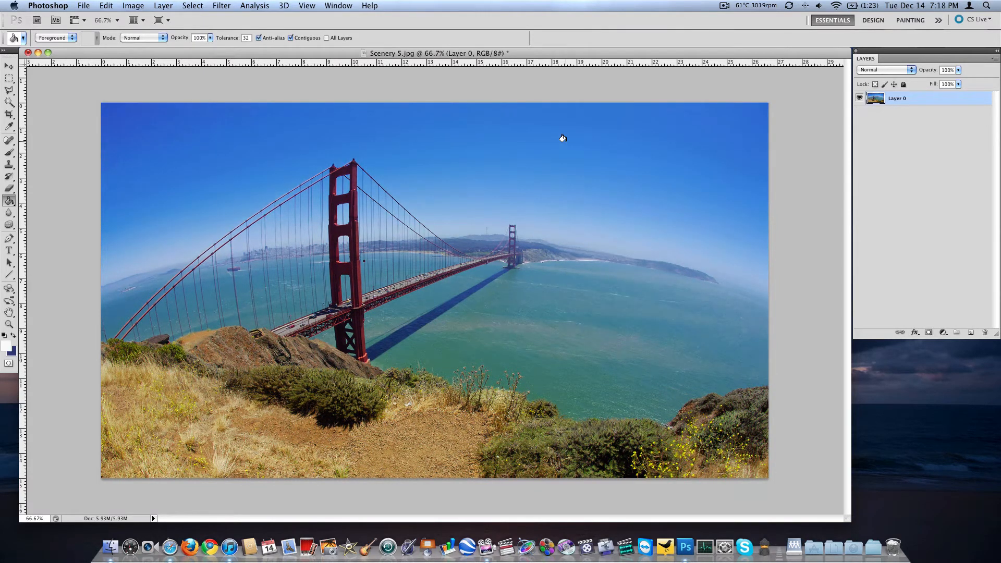
Open the Venice Beach sunset photo and add a clipped Hue/Saturation adjustment layer
{"action": "left_click", "coordinate": [82, 5]}
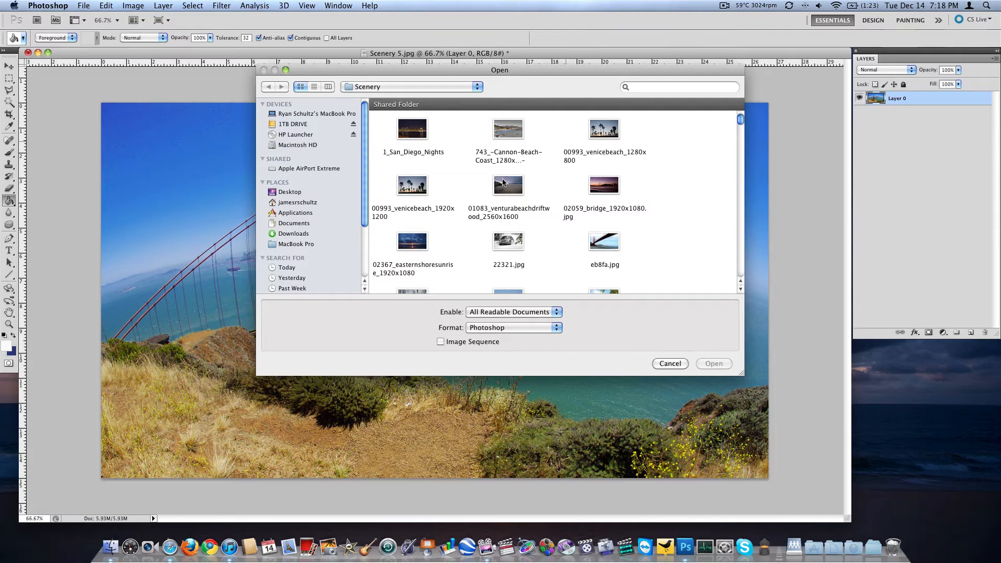
{"action": "left_click", "coordinate": [669, 363]}
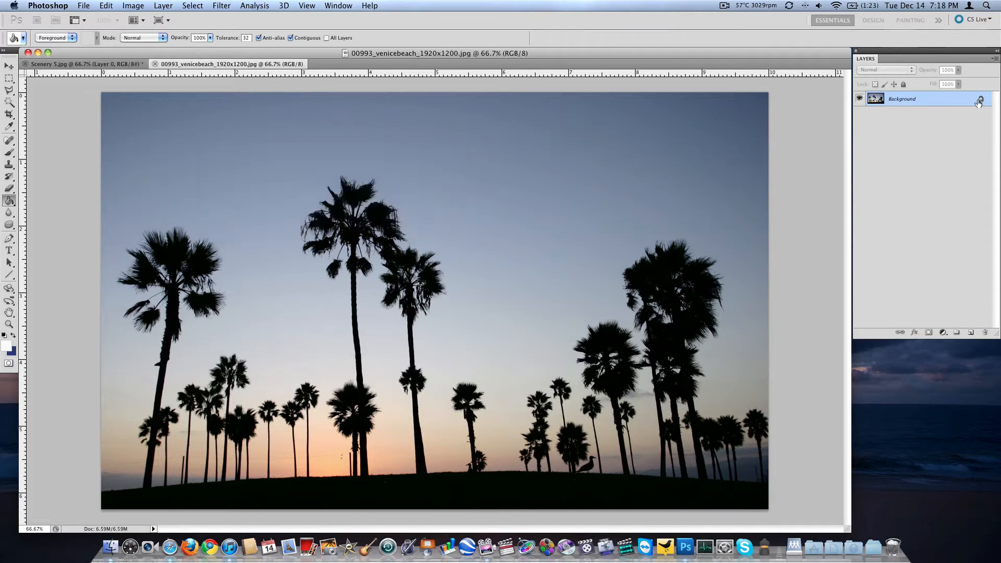
{"action": "left_click", "coordinate": [163, 5]}
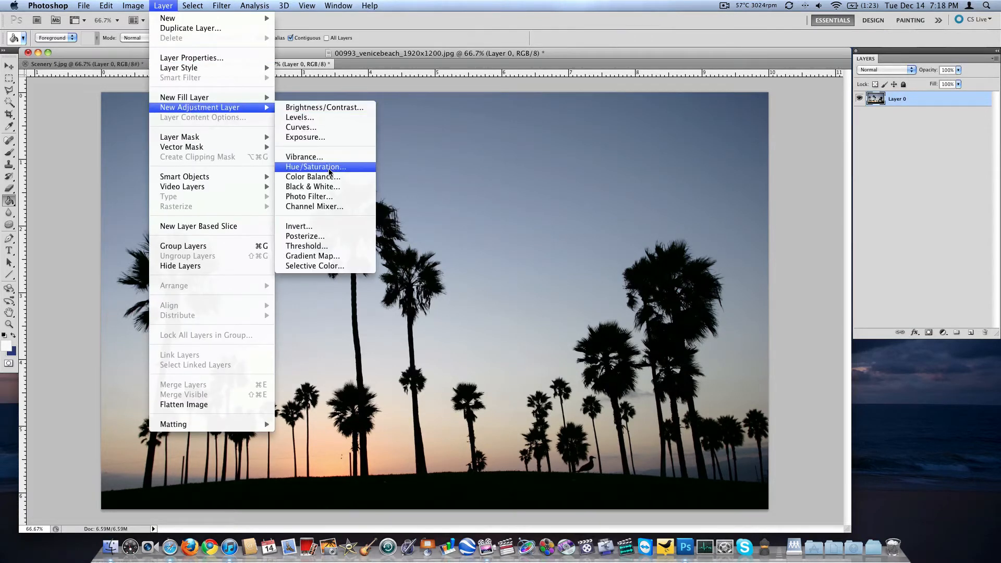
{"action": "left_click", "coordinate": [313, 167]}
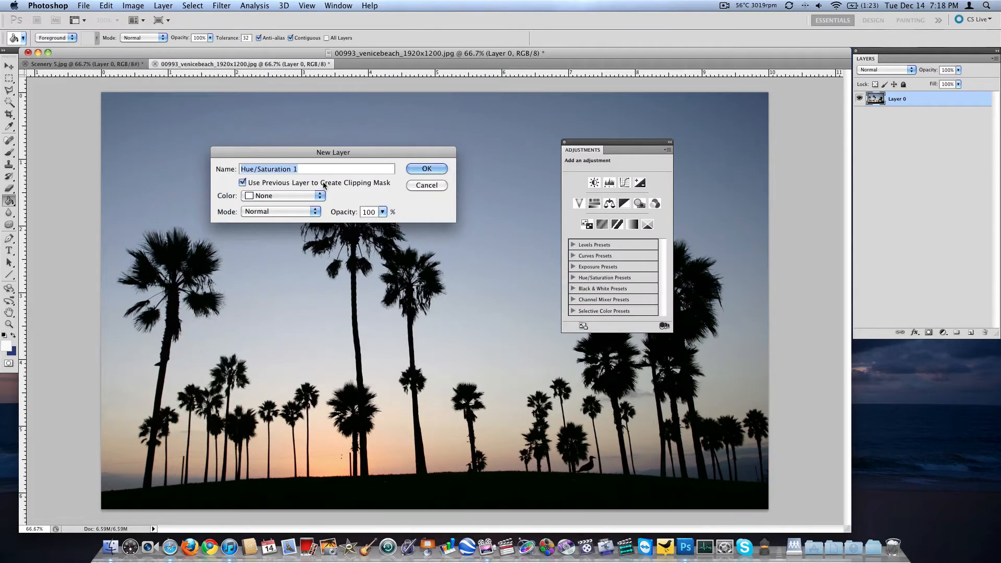
{"action": "left_click", "coordinate": [426, 168]}
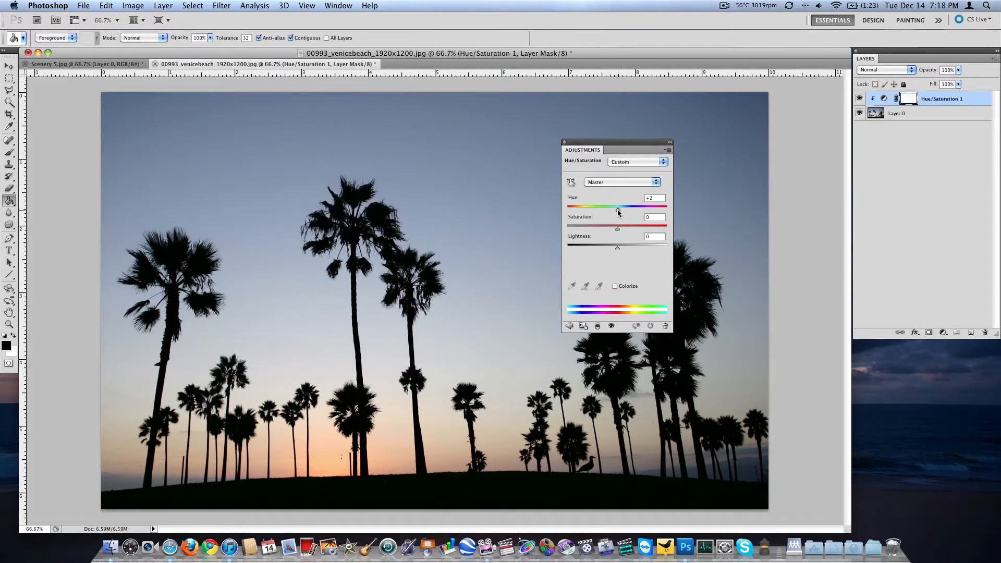
Shift the sunset's hue to a purple sky, back to natural, then purple and brown
{"action": "left_click_drag", "start_coordinate": [616, 211], "coordinate": [642, 211]}
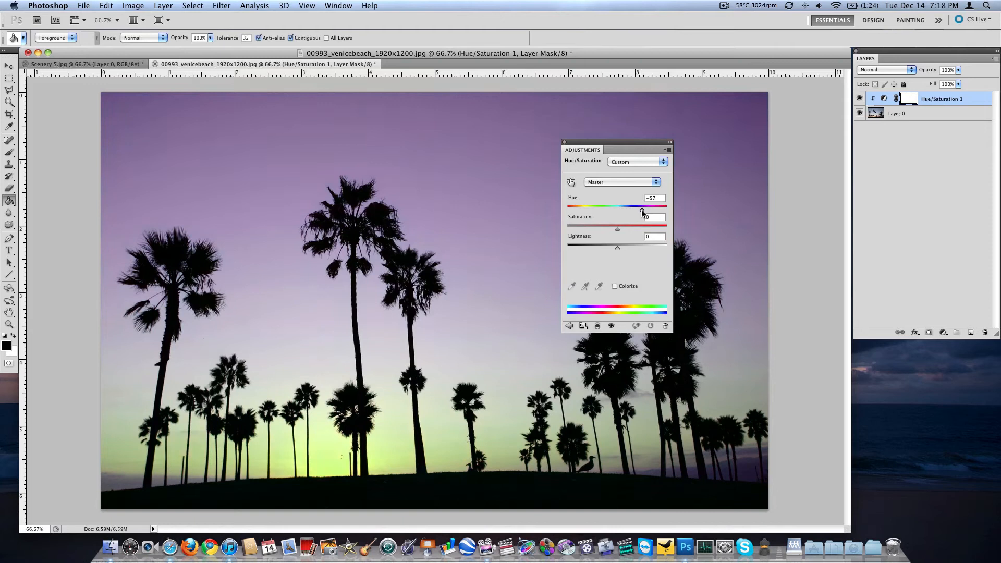
{"action": "left_click_drag", "start_coordinate": [639, 211], "coordinate": [642, 211]}
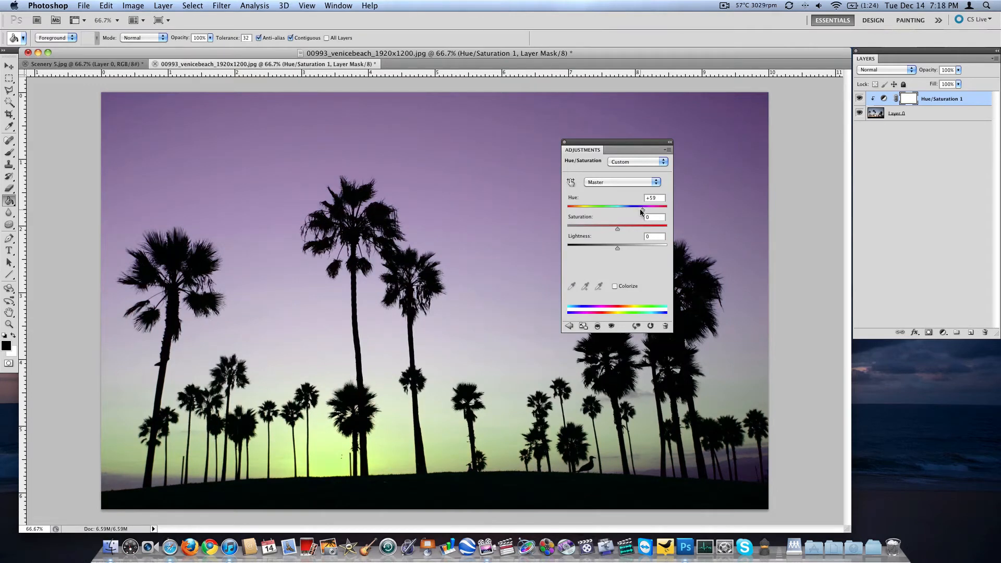
{"action": "left_click_drag", "start_coordinate": [641, 206], "coordinate": [614, 206]}
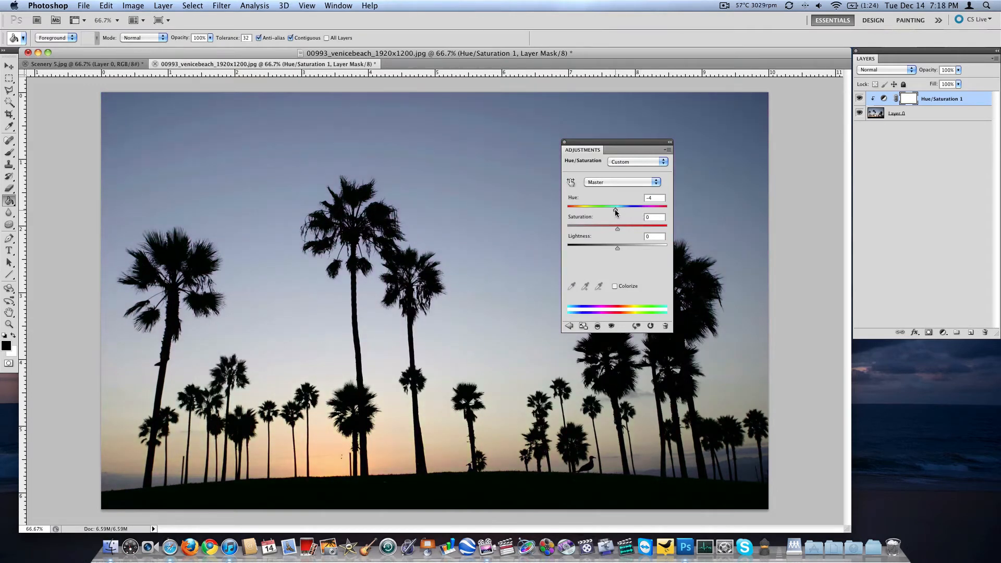
{"action": "left_click_drag", "start_coordinate": [614, 212], "coordinate": [620, 212]}
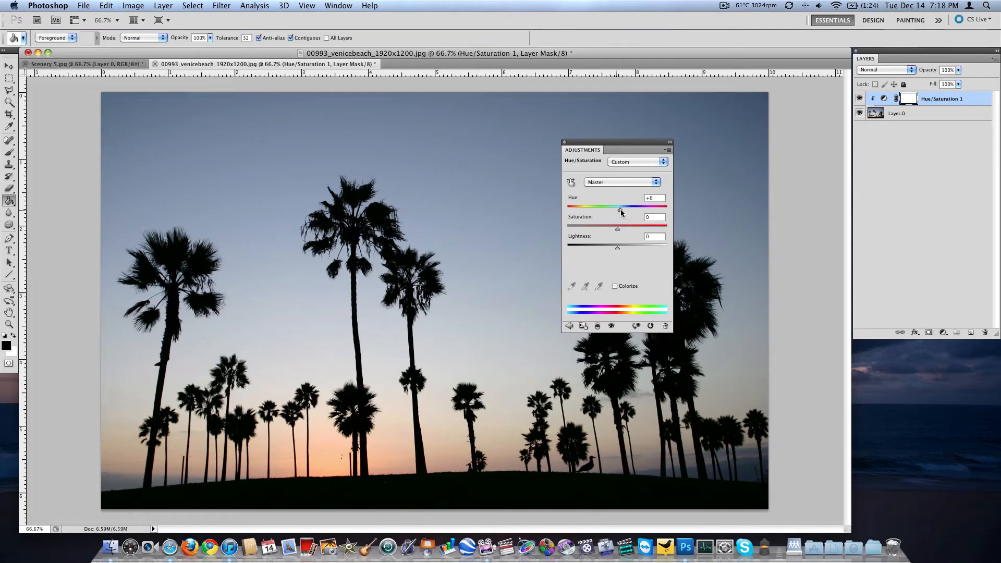
{"action": "left_click_drag", "start_coordinate": [619, 209], "coordinate": [648, 208]}
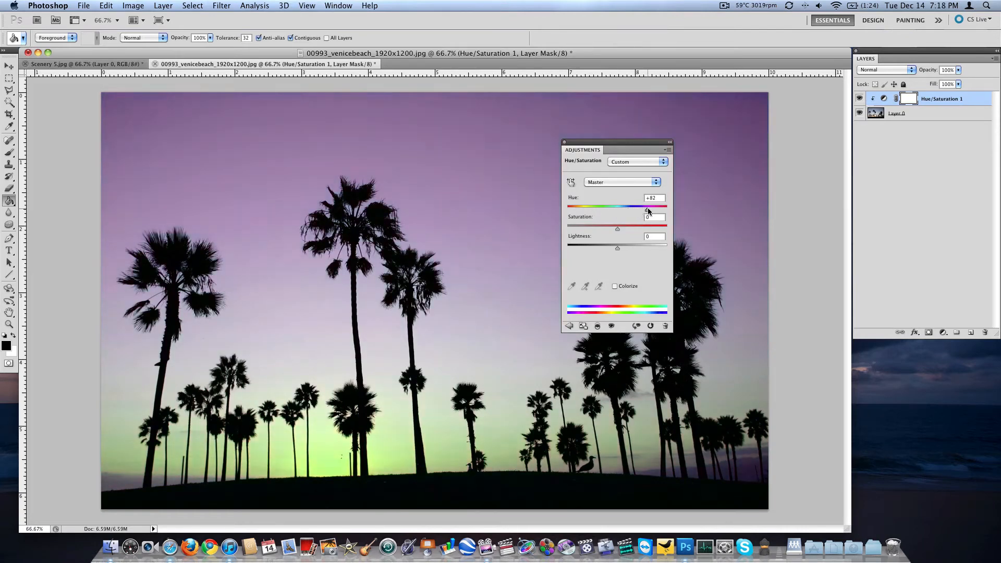
{"action": "left_click_drag", "start_coordinate": [647, 206], "coordinate": [664, 205]}
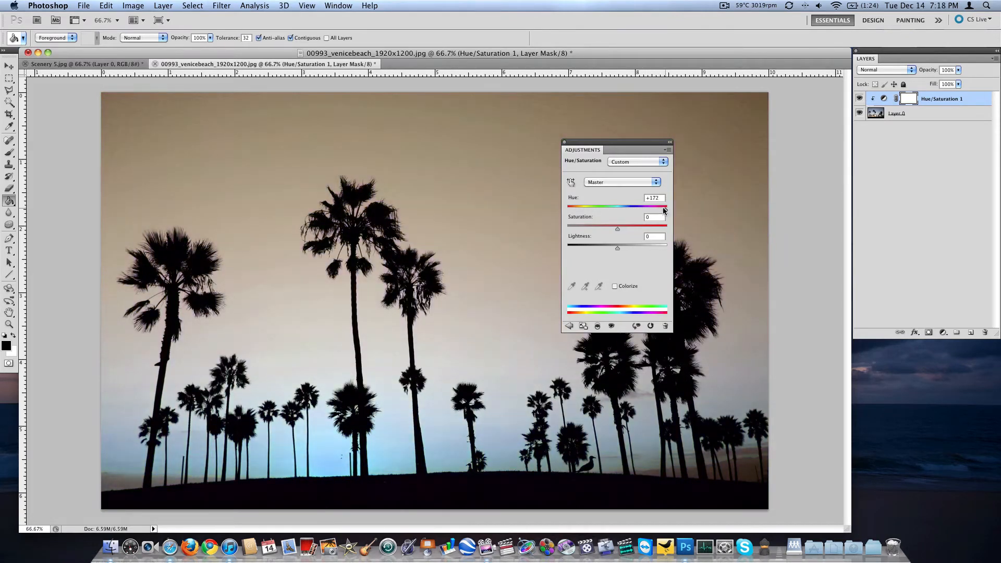
Swing the hue through teal, green and tan skies, ending near the original
{"action": "left_click_drag", "start_coordinate": [663, 206], "coordinate": [603, 206]}
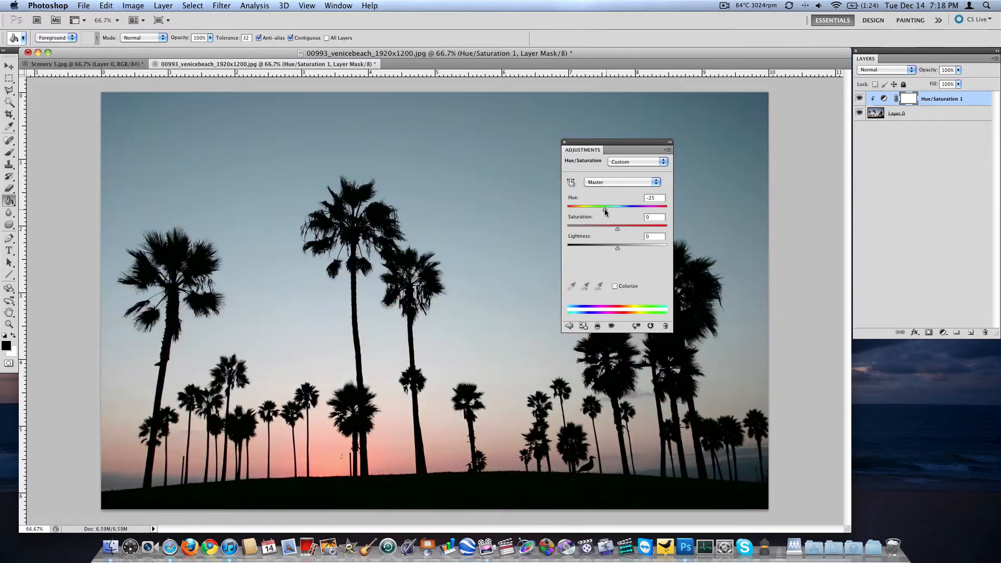
{"action": "left_click_drag", "start_coordinate": [605, 211], "coordinate": [598, 211]}
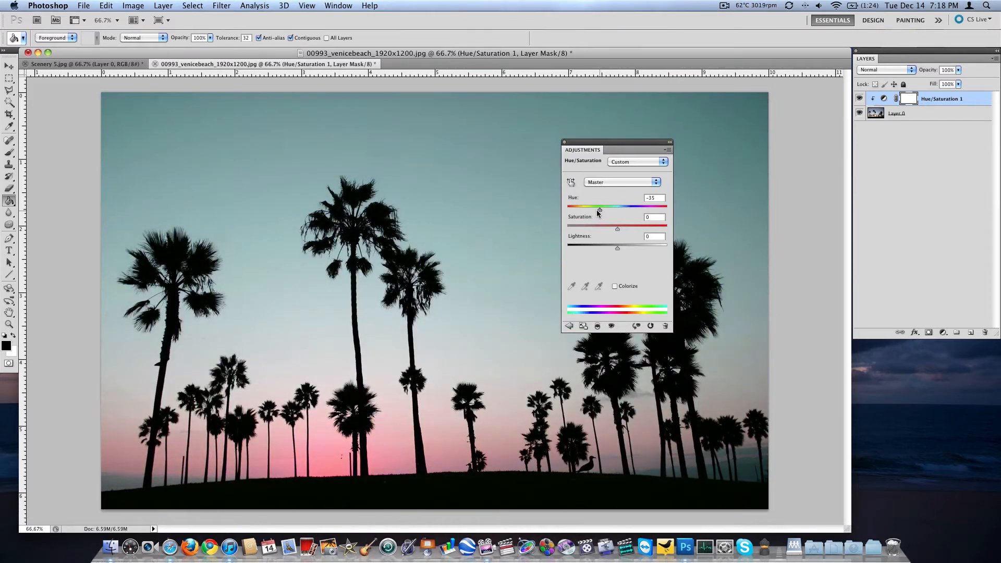
{"action": "left_click_drag", "start_coordinate": [599, 211], "coordinate": [589, 211]}
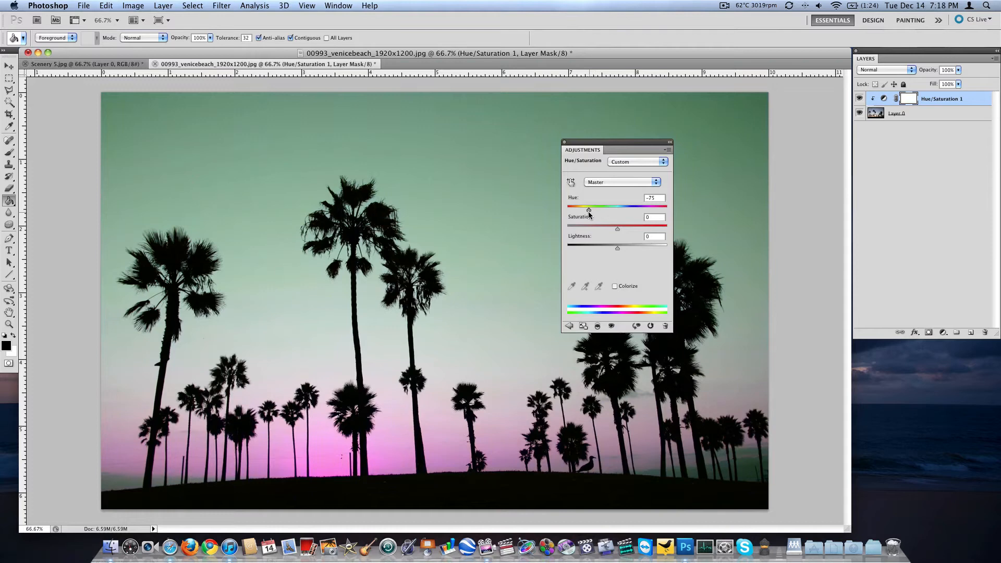
{"action": "left_click_drag", "start_coordinate": [588, 210], "coordinate": [568, 210]}
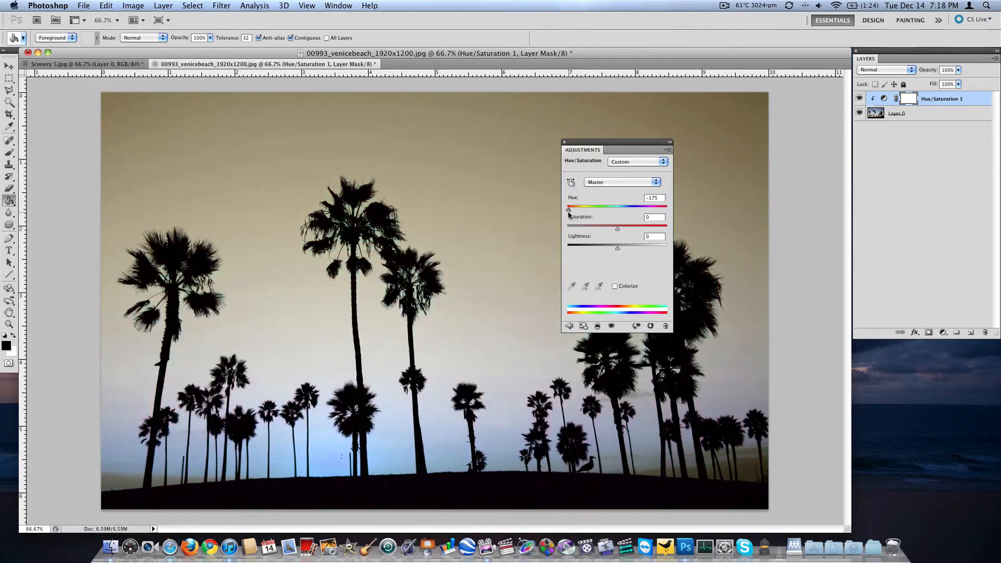
{"action": "left_click_drag", "start_coordinate": [568, 210], "coordinate": [600, 210]}
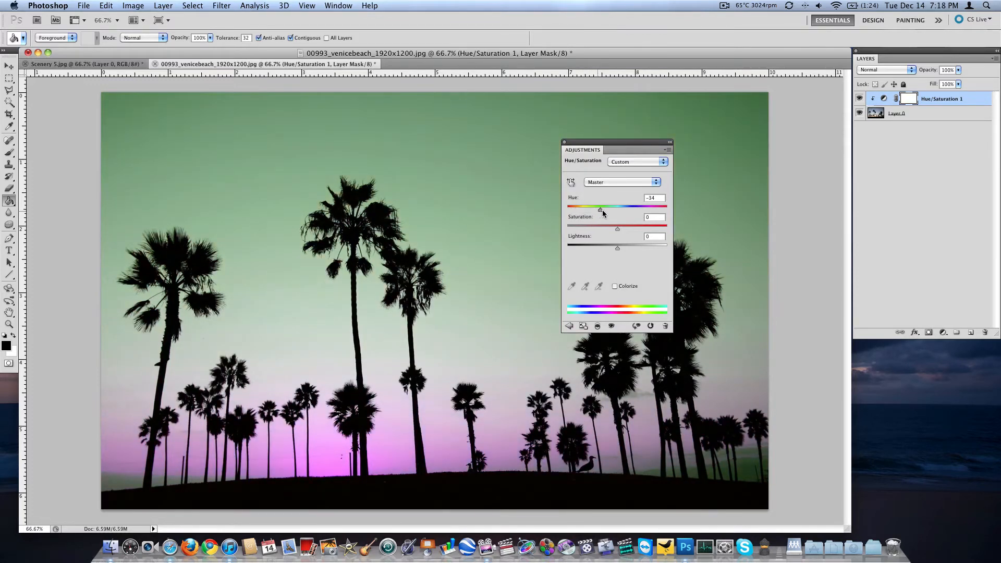
{"action": "left_click_drag", "start_coordinate": [600, 209], "coordinate": [617, 208]}
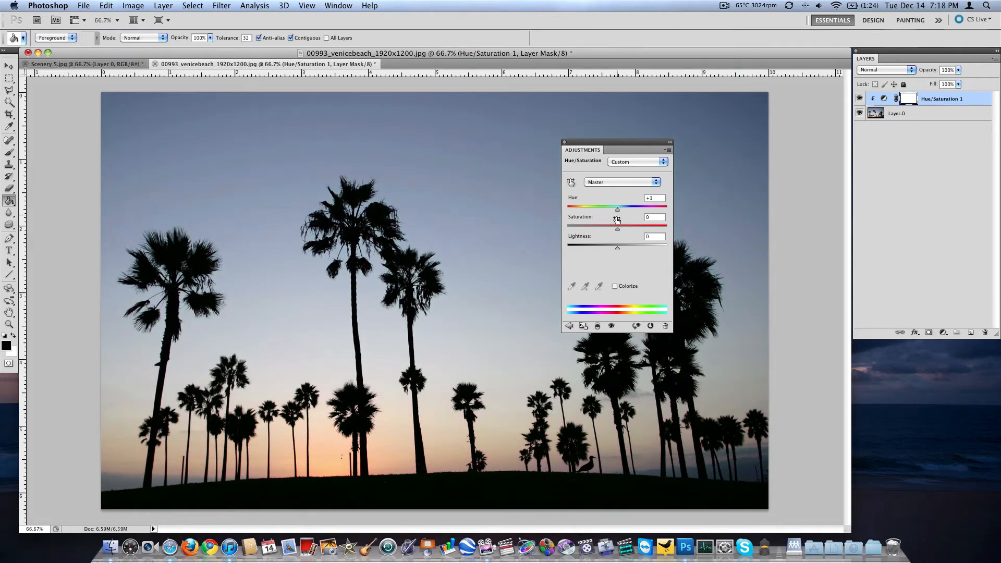
Preview lower and higher saturation and a lightened image on the Venice Beach sunset
{"action": "left_click_drag", "start_coordinate": [618, 229], "coordinate": [619, 229]}
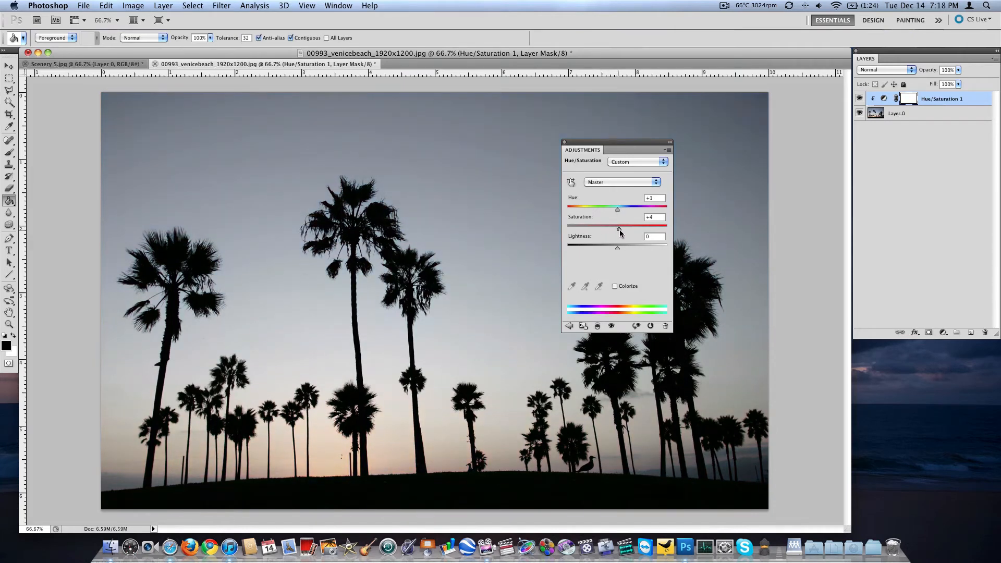
{"action": "left_click_drag", "start_coordinate": [617, 227], "coordinate": [631, 227]}
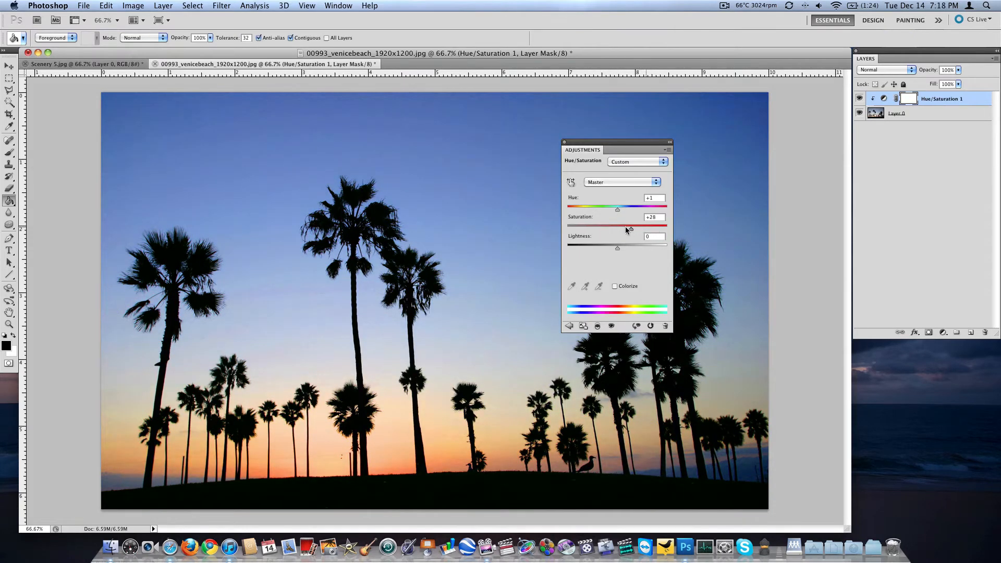
{"action": "left_click_drag", "start_coordinate": [629, 226], "coordinate": [620, 226]}
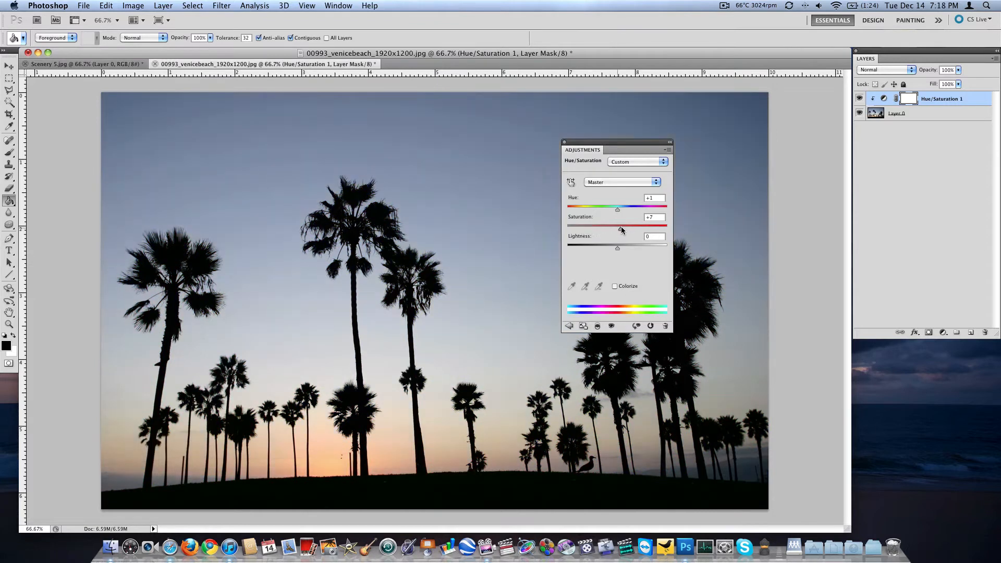
{"action": "left_click_drag", "start_coordinate": [617, 227], "coordinate": [636, 227]}
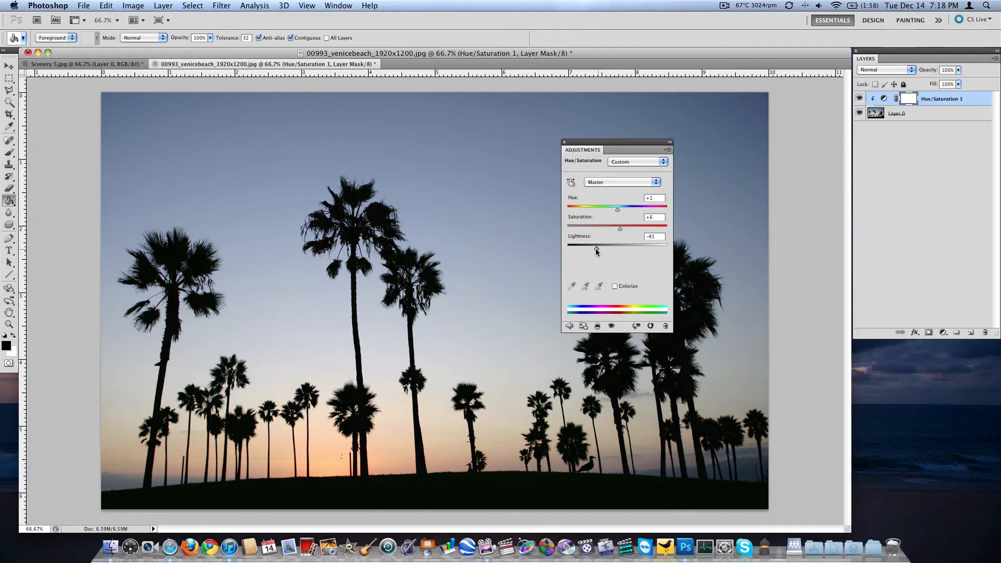
{"action": "left_click_drag", "start_coordinate": [594, 245], "coordinate": [626, 244]}
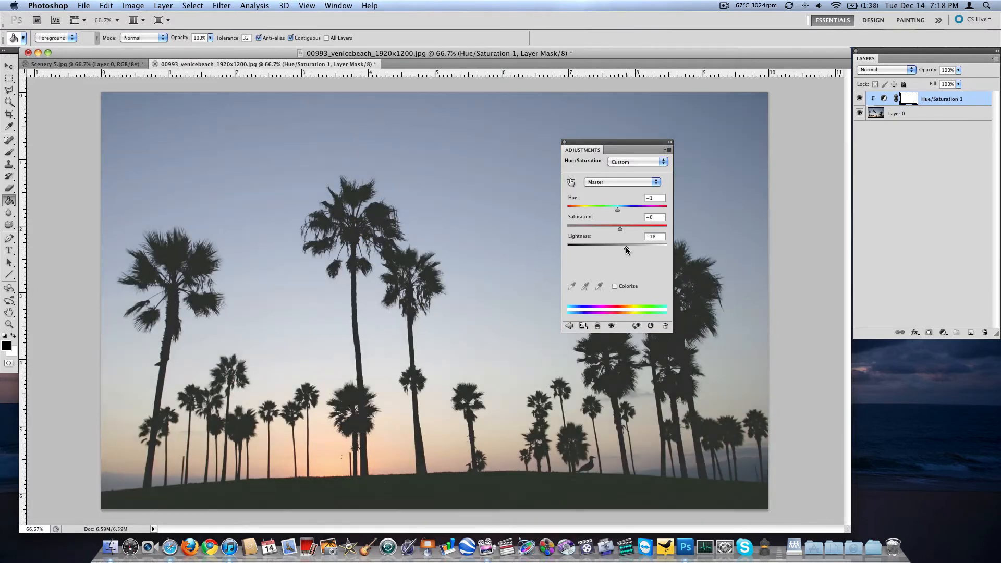
{"action": "left_click_drag", "start_coordinate": [645, 245], "coordinate": [611, 246]}
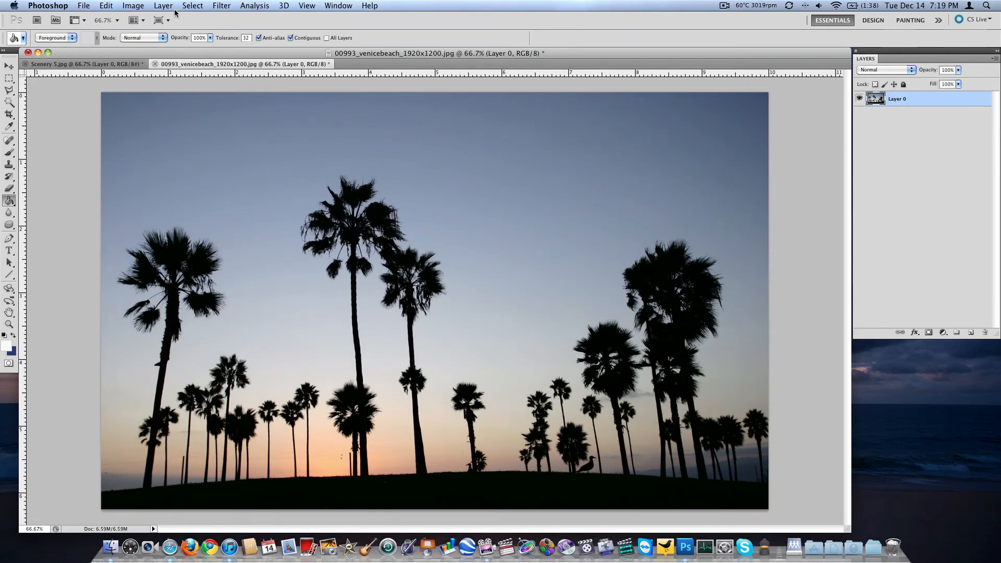
Add a Vibrance 1 adjustment layer above Layer 0
{"action": "left_click", "coordinate": [163, 5]}
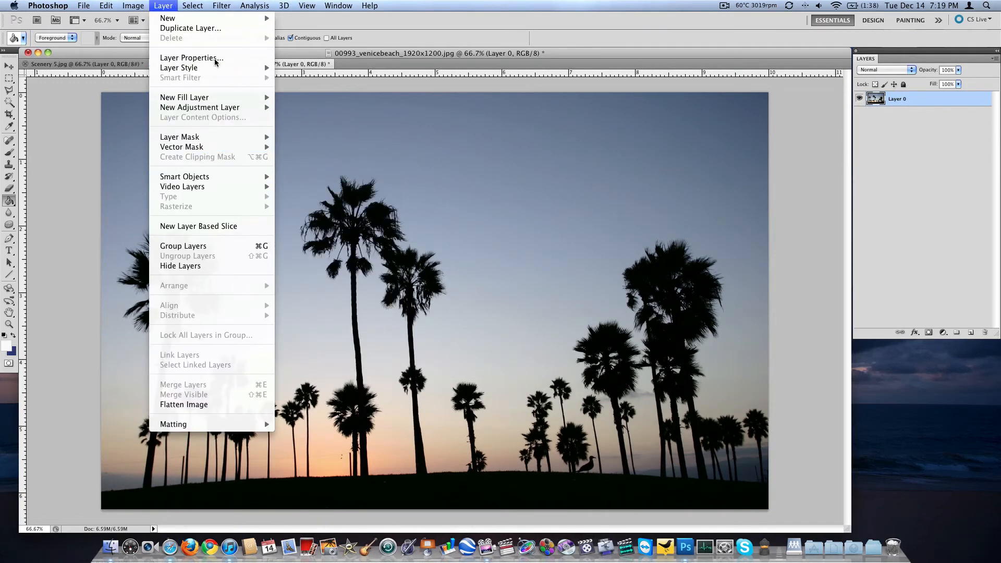
{"action": "mouse_move", "coordinate": [191, 58]}
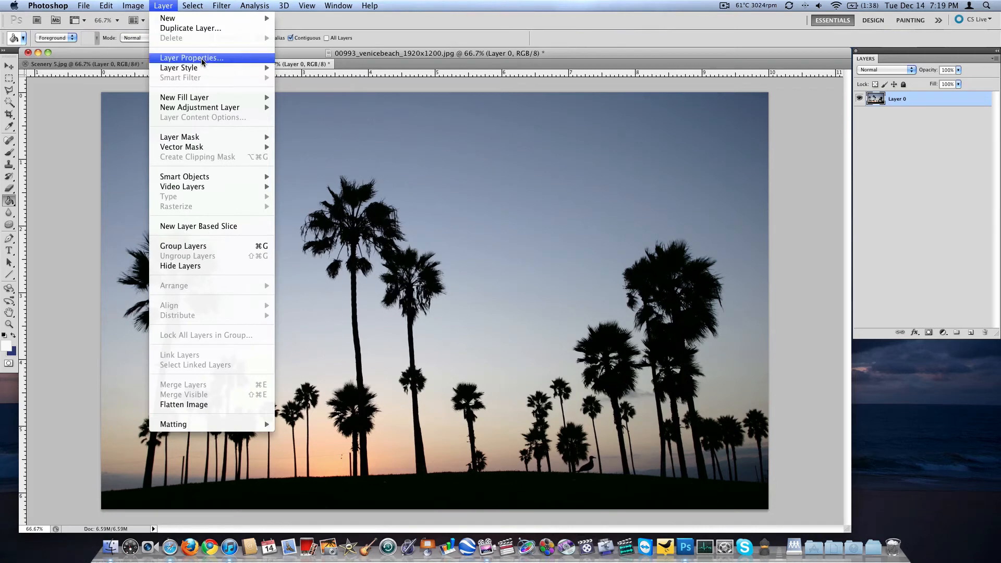
{"action": "mouse_move", "coordinate": [200, 107]}
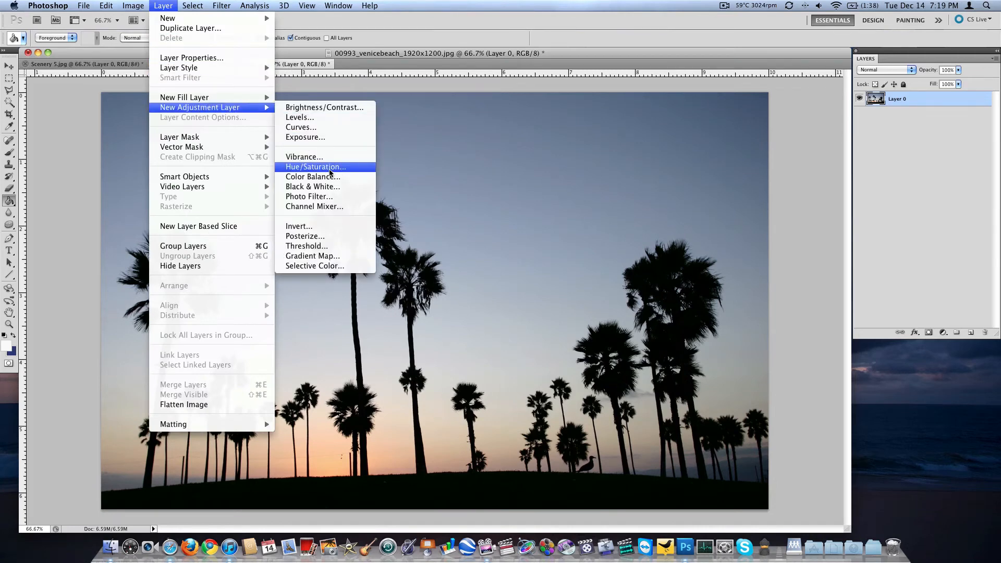
{"action": "left_click", "coordinate": [303, 157]}
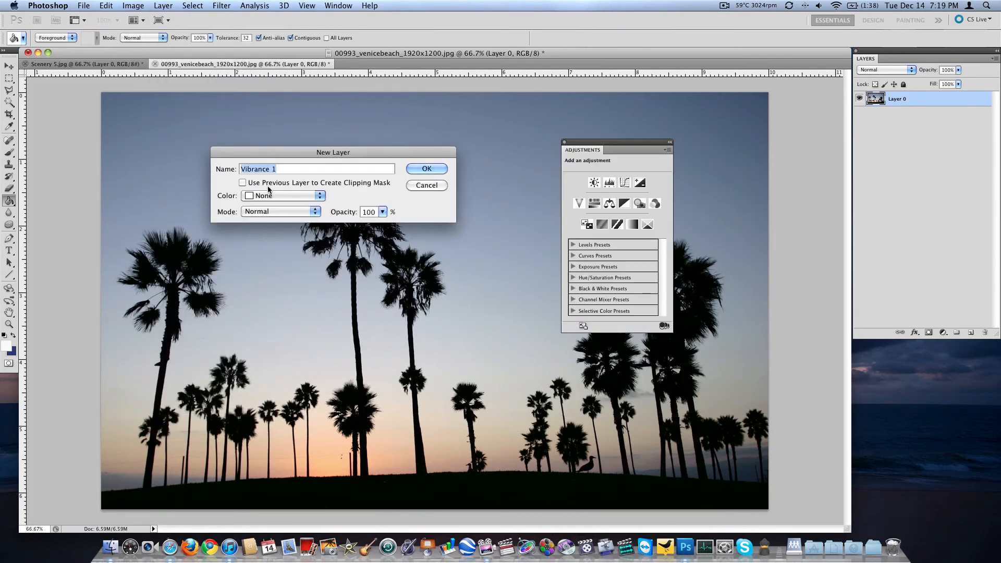
{"action": "left_click", "coordinate": [426, 169]}
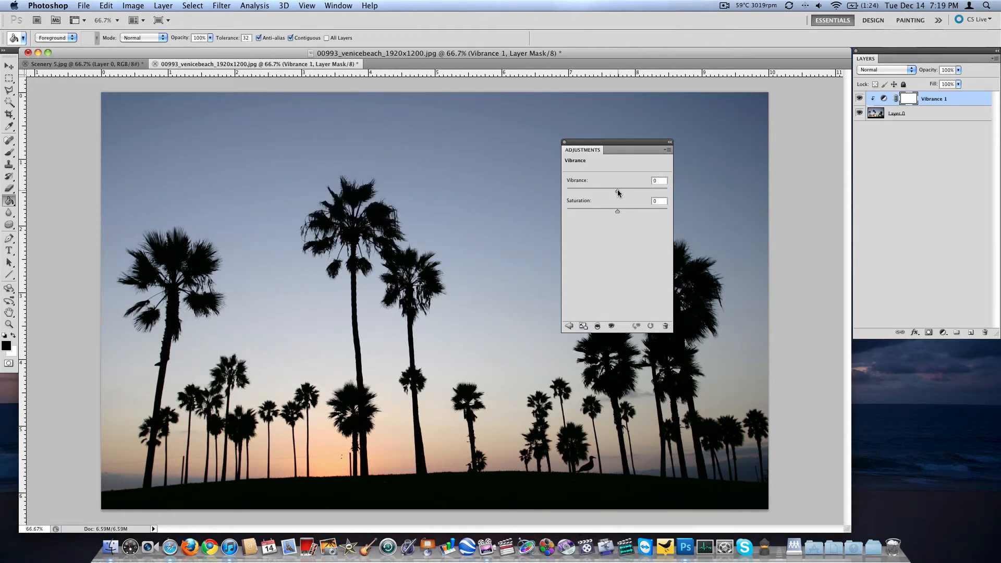
Swing vibrance down, strongly up, then back down to mute the sunset's colours
{"action": "left_click_drag", "start_coordinate": [616, 190], "coordinate": [592, 190]}
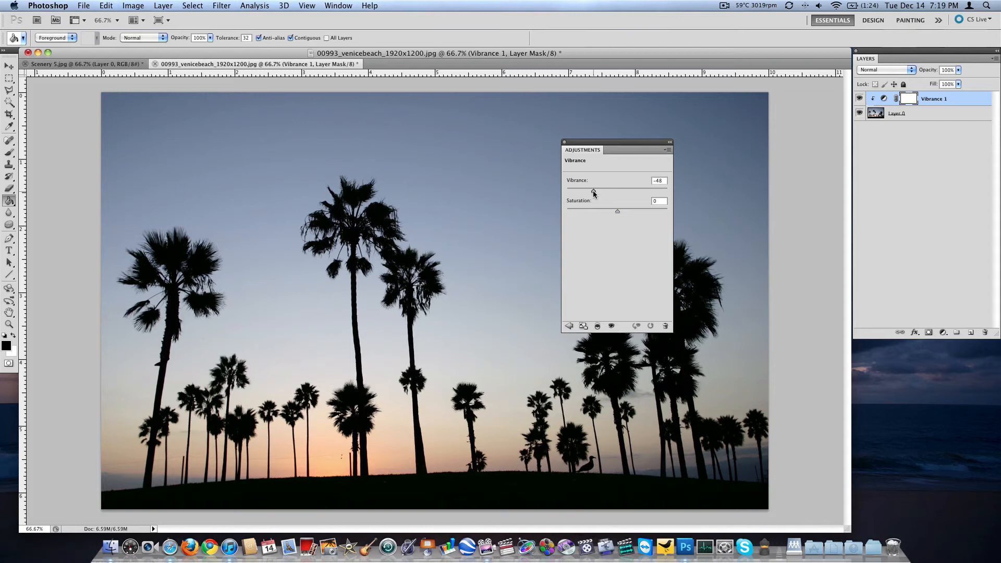
{"action": "left_click_drag", "start_coordinate": [591, 193], "coordinate": [620, 192]}
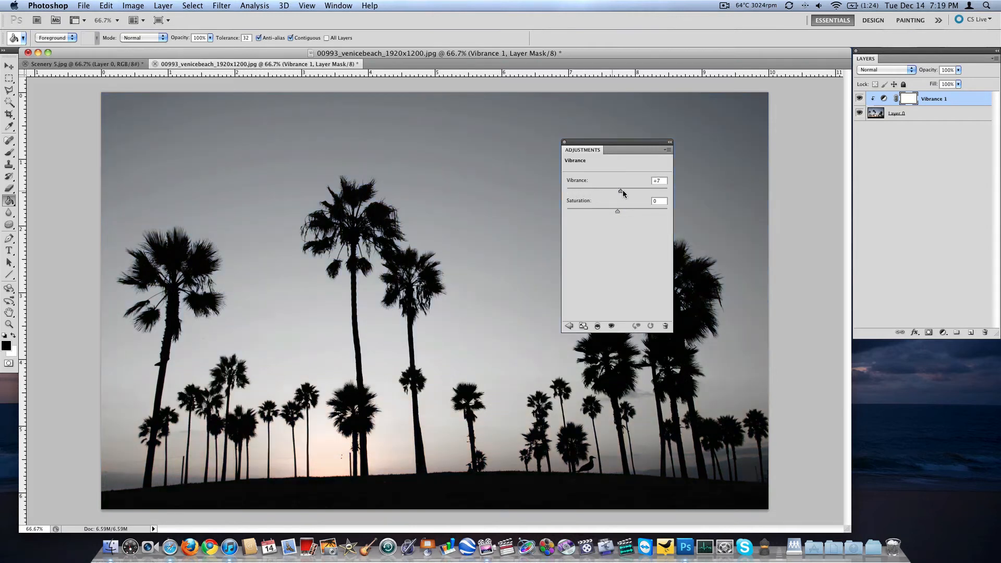
{"action": "left_click_drag", "start_coordinate": [620, 191], "coordinate": [657, 191]}
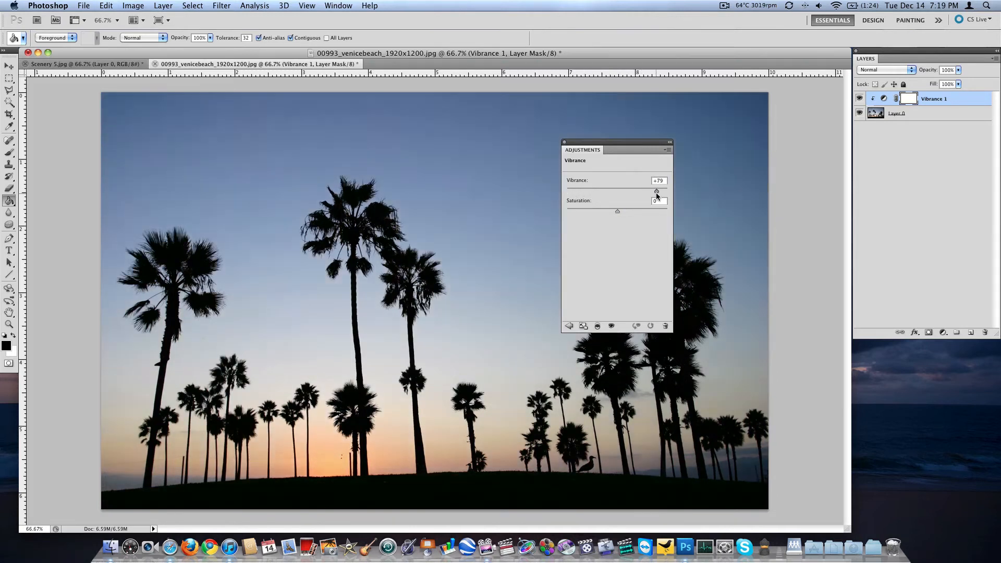
{"action": "left_click_drag", "start_coordinate": [656, 191], "coordinate": [648, 191]}
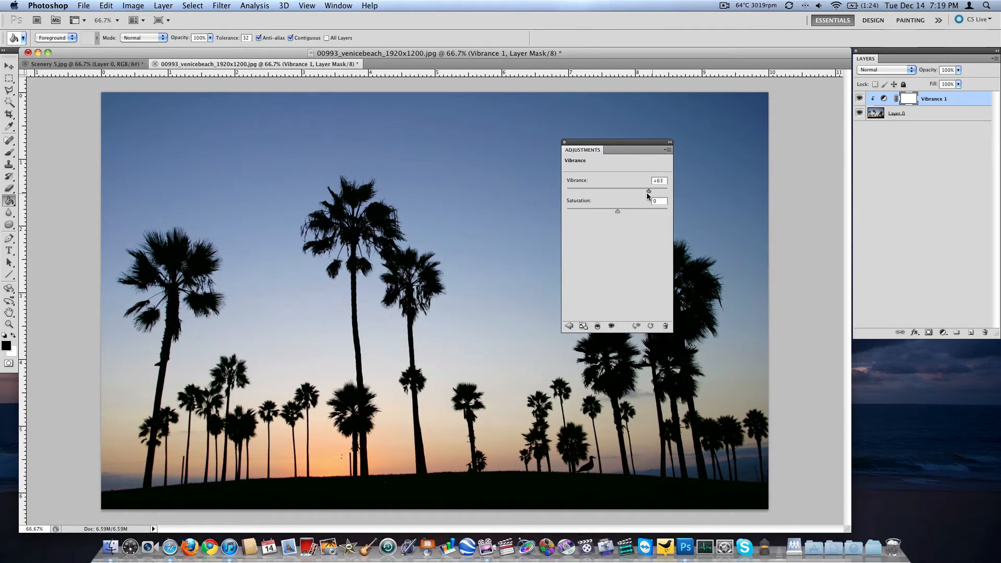
{"action": "left_click_drag", "start_coordinate": [648, 191], "coordinate": [609, 191]}
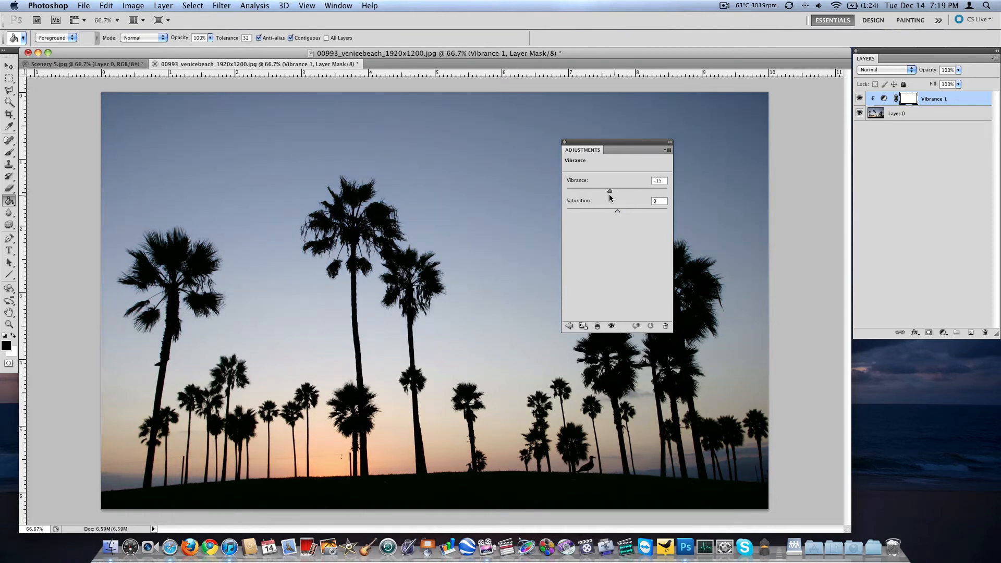
{"action": "left_click_drag", "start_coordinate": [609, 190], "coordinate": [613, 190]}
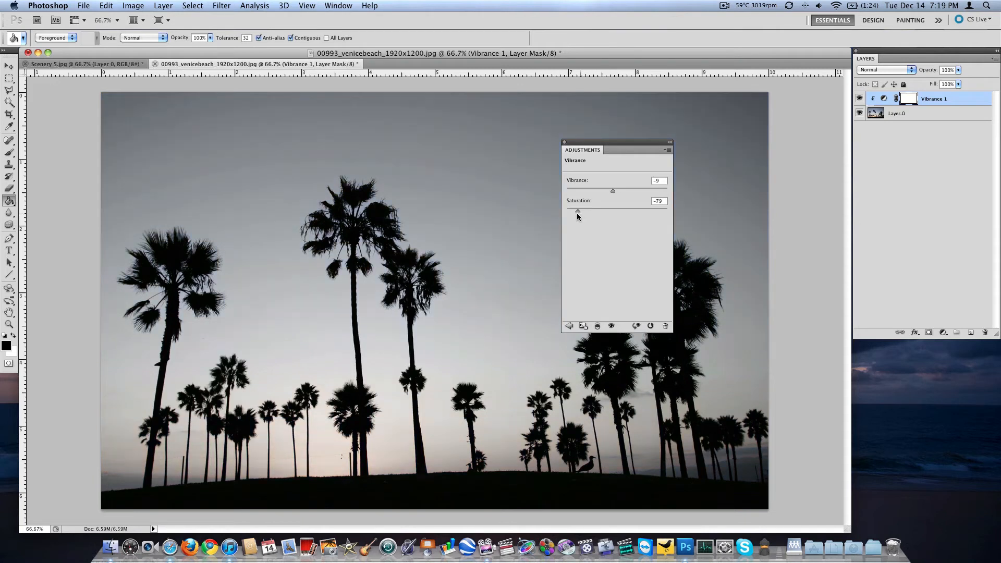
Raise saturation back up so the Venice Beach sunset regains full colour
{"action": "left_click_drag", "start_coordinate": [577, 211], "coordinate": [621, 211]}
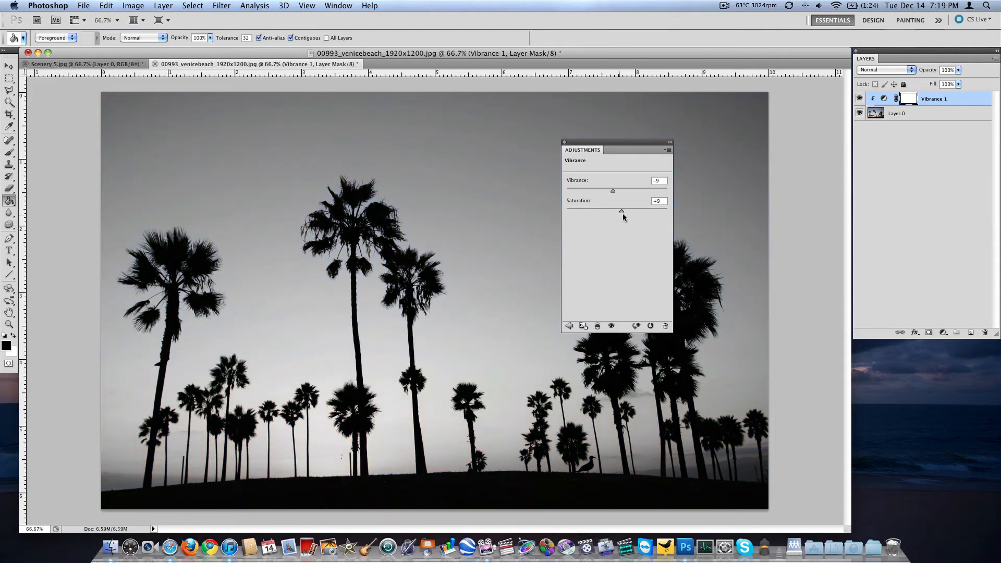
{"action": "left_click_drag", "start_coordinate": [622, 211], "coordinate": [653, 211]}
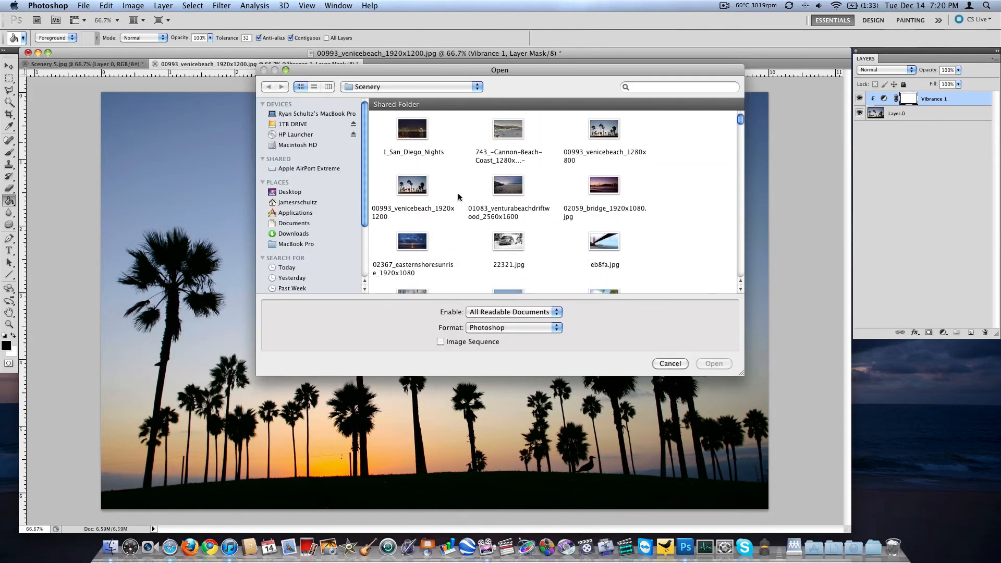
Browse MacBook Pro > Wallpapers > Technology > PC and open the green leaf wallpaper PC 12.jpg
{"action": "left_click", "coordinate": [412, 86]}
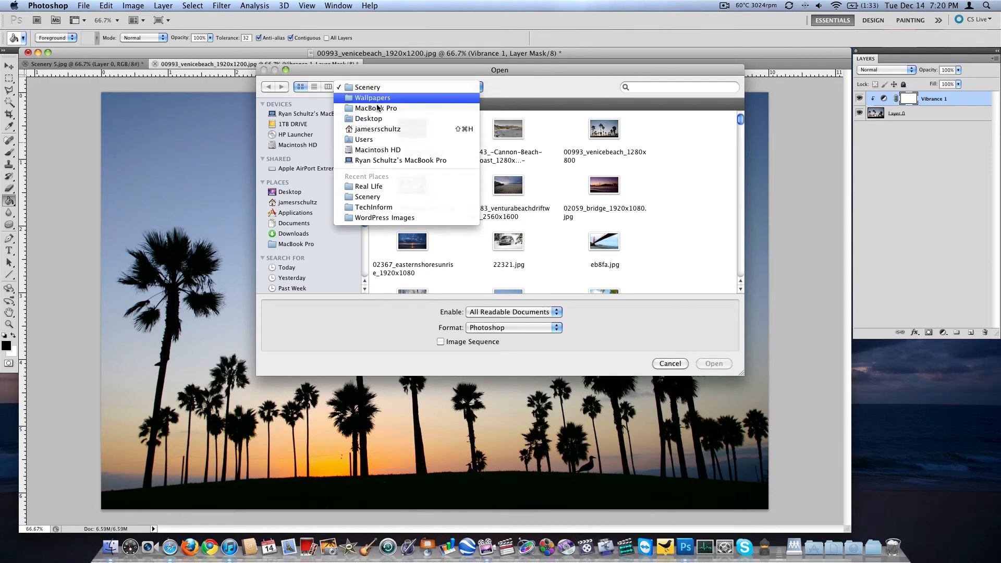
{"action": "left_click", "coordinate": [376, 108]}
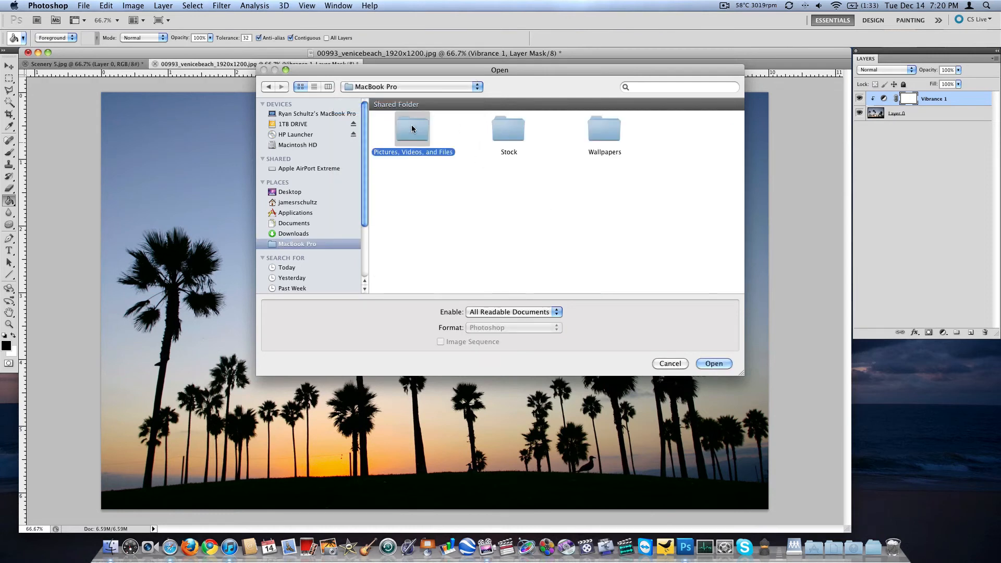
{"action": "double_click", "coordinate": [413, 131]}
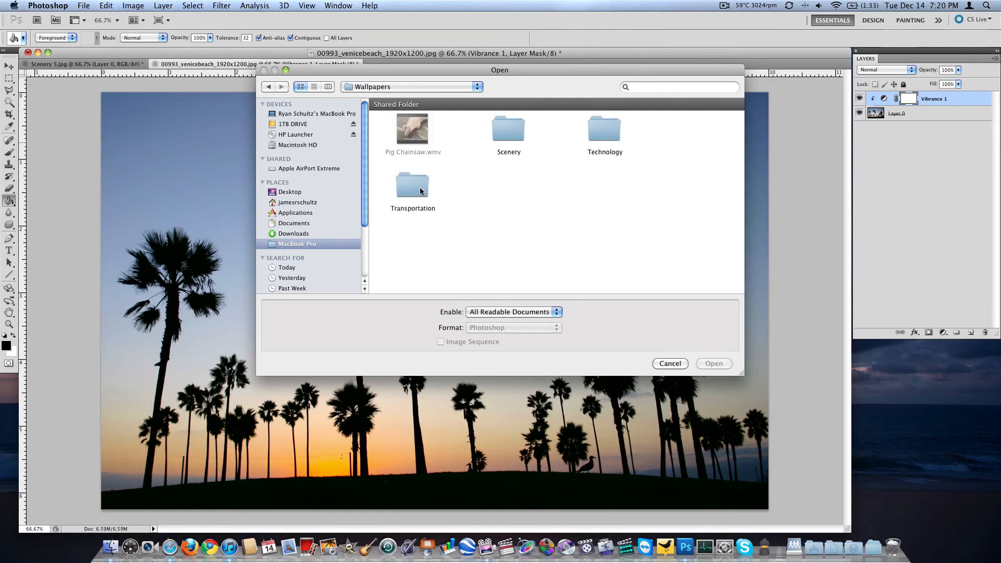
{"action": "double_click", "coordinate": [604, 131]}
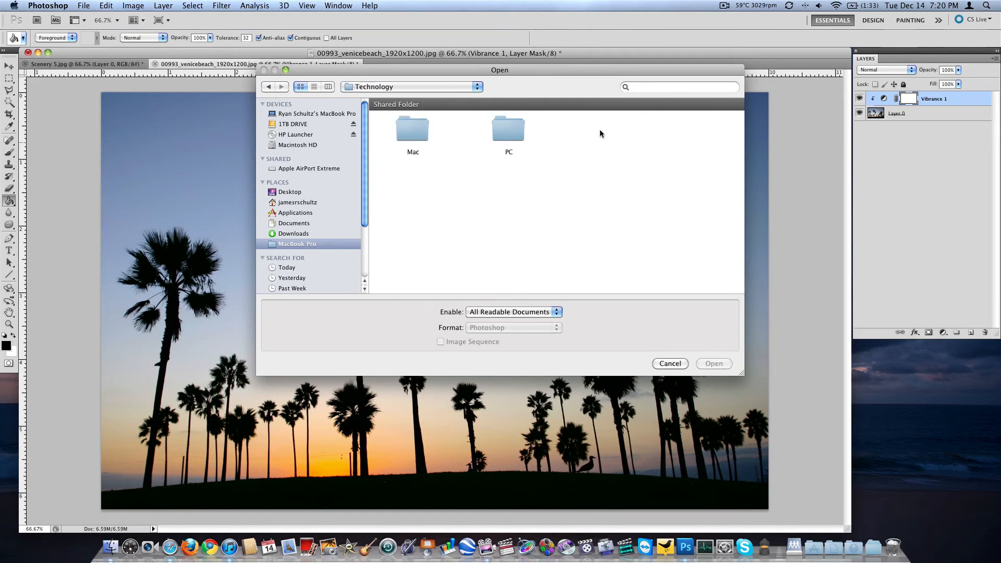
{"action": "double_click", "coordinate": [508, 131]}
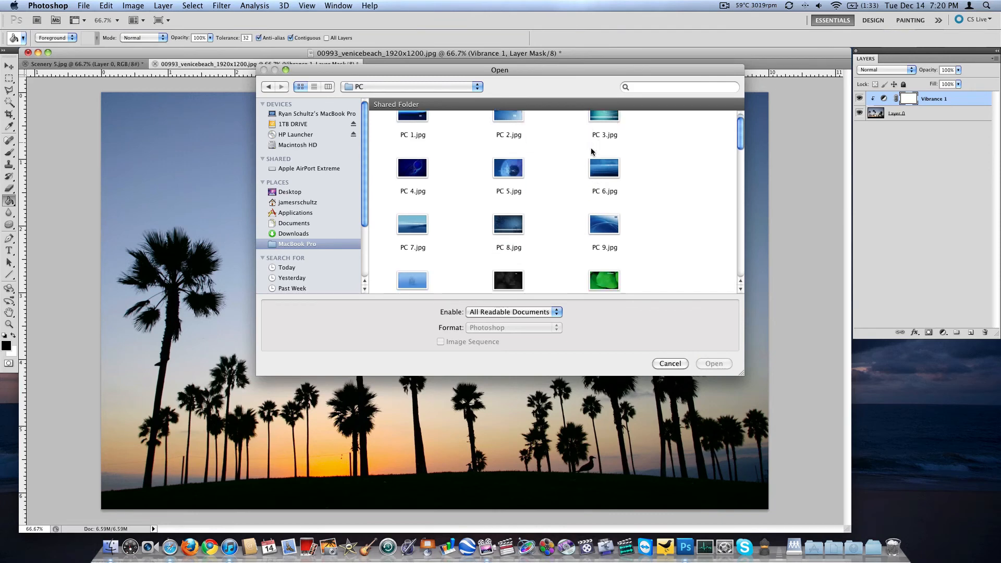
{"action": "left_click", "coordinate": [669, 363]}
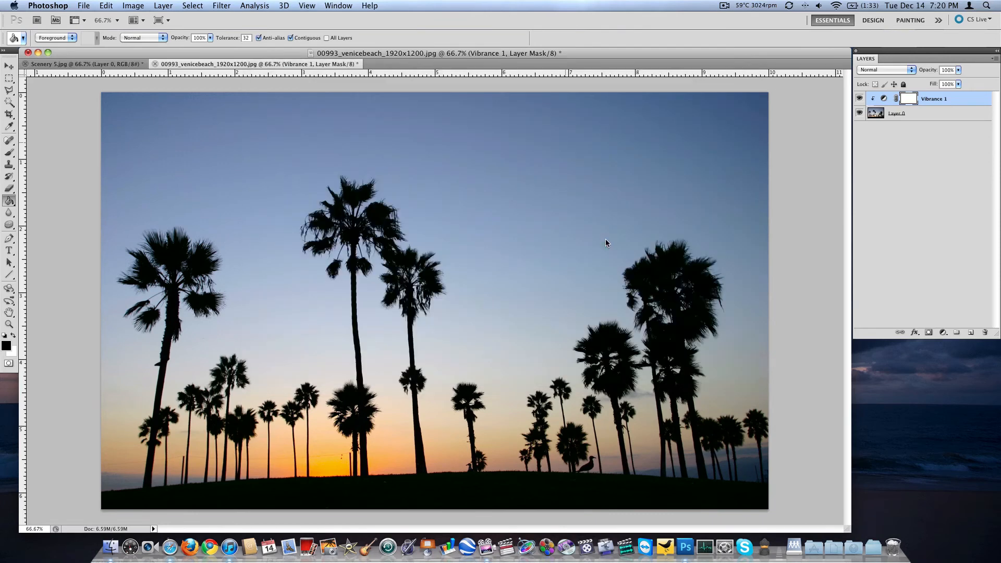
Create a Hue/Saturation 1 adjustment layer over the PC 12.jpg Background
{"action": "left_click", "coordinate": [163, 5]}
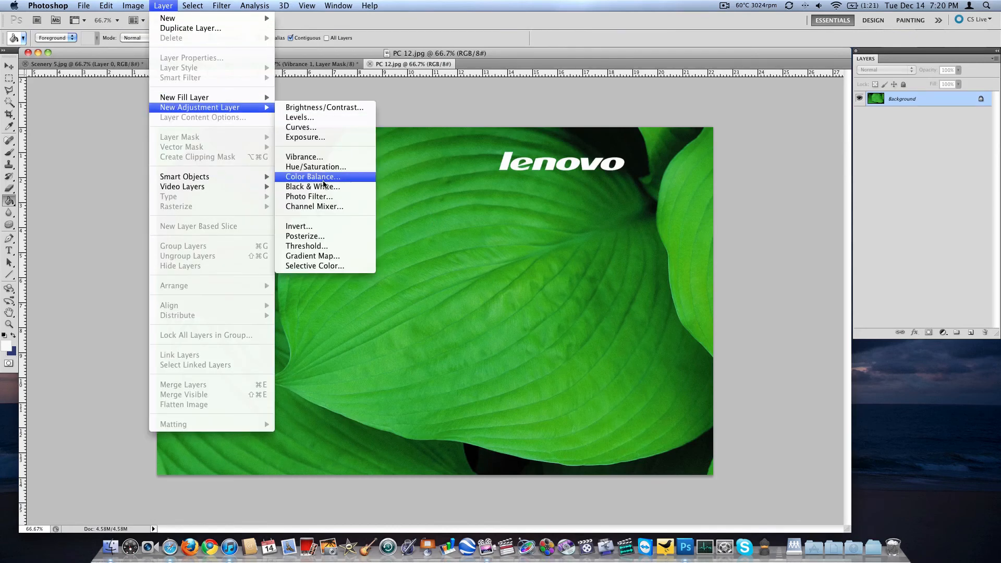
{"action": "left_click", "coordinate": [315, 167]}
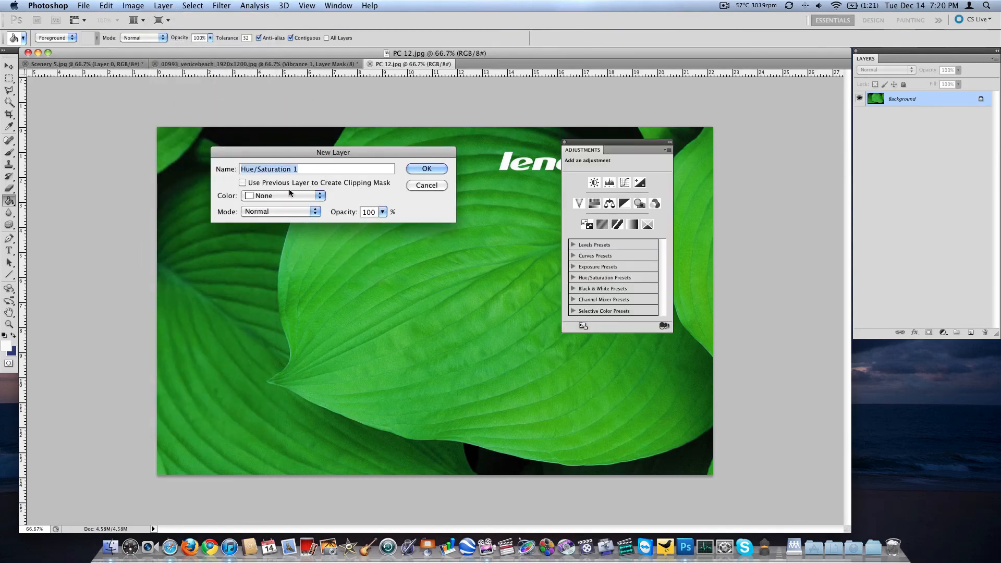
{"action": "left_click", "coordinate": [426, 168]}
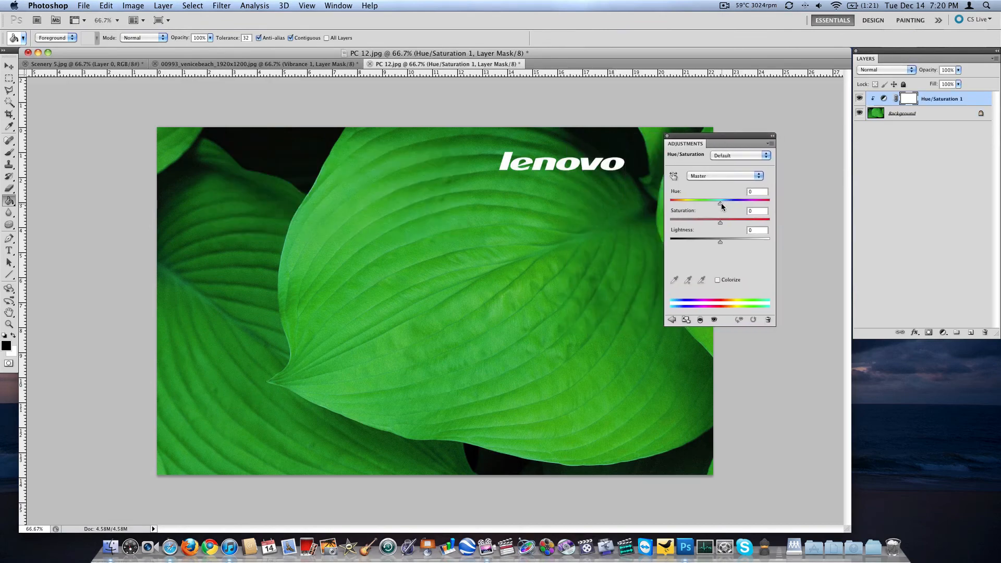
{"action": "left_click_drag", "start_coordinate": [720, 200], "coordinate": [753, 200]}
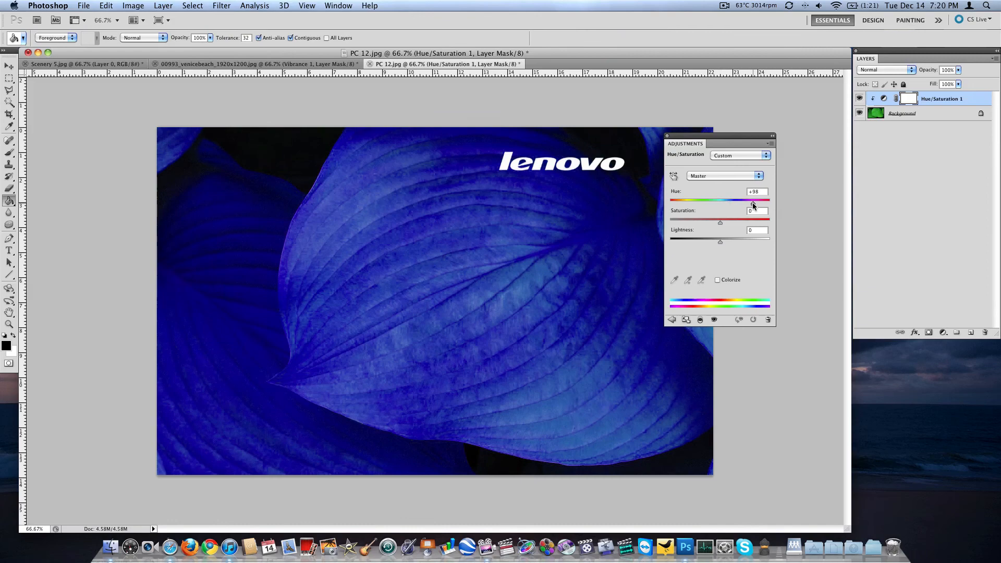
{"action": "left_click_drag", "start_coordinate": [756, 202], "coordinate": [729, 203]}
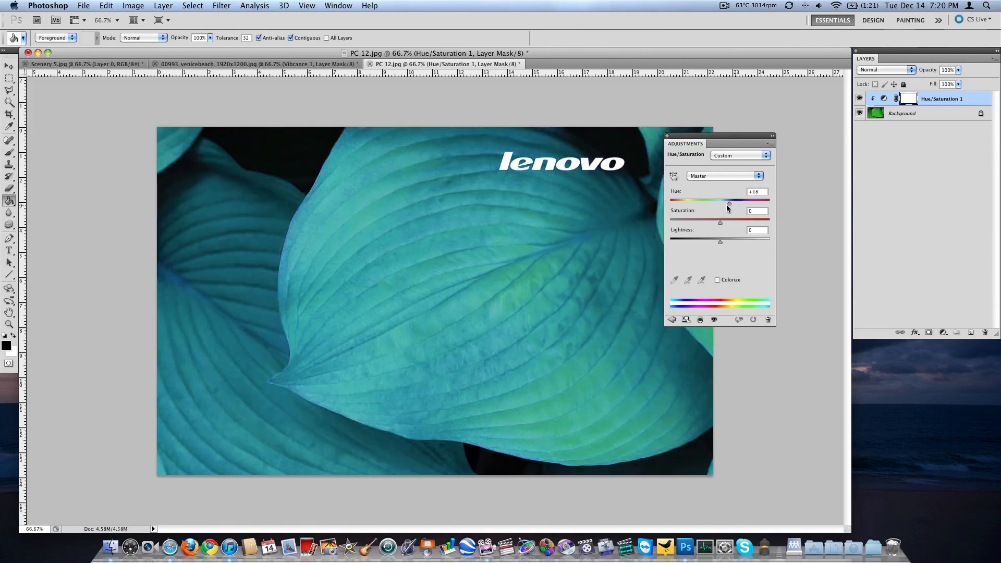
{"action": "left_click_drag", "start_coordinate": [728, 203], "coordinate": [685, 203]}
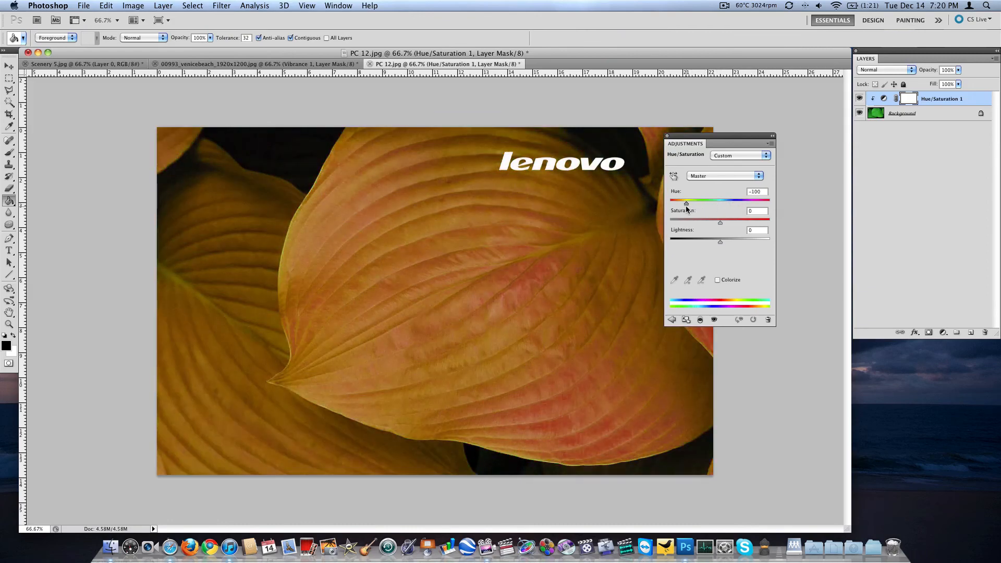
{"action": "left_click_drag", "start_coordinate": [686, 202], "coordinate": [679, 203]}
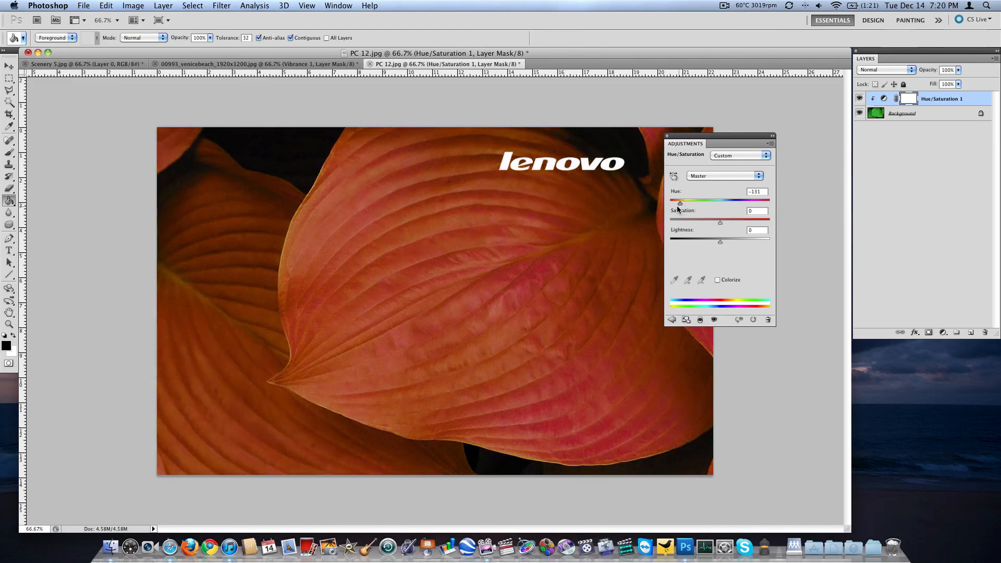
{"action": "left_click_drag", "start_coordinate": [680, 203], "coordinate": [686, 203]}
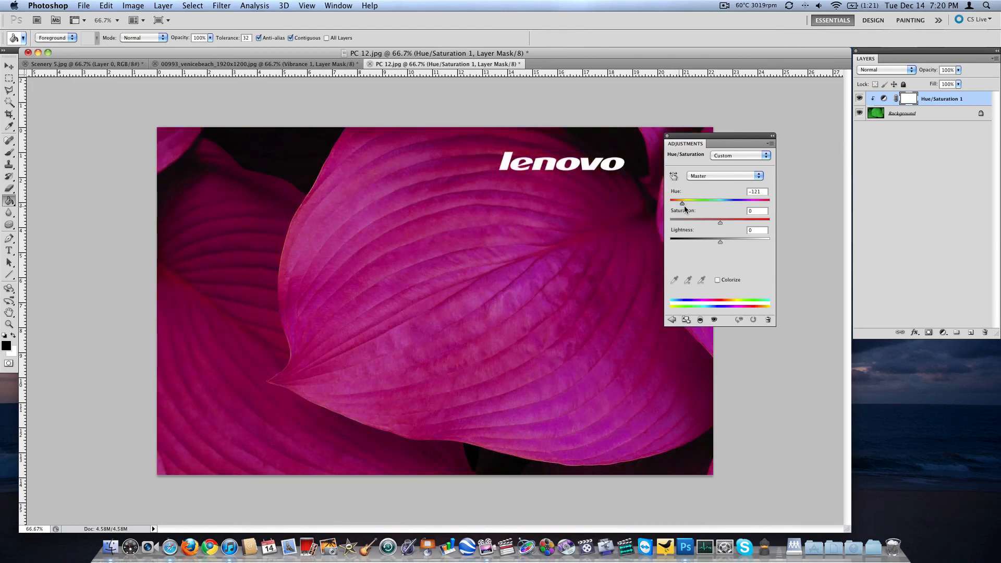
{"action": "left_click_drag", "start_coordinate": [672, 199], "coordinate": [721, 199]}
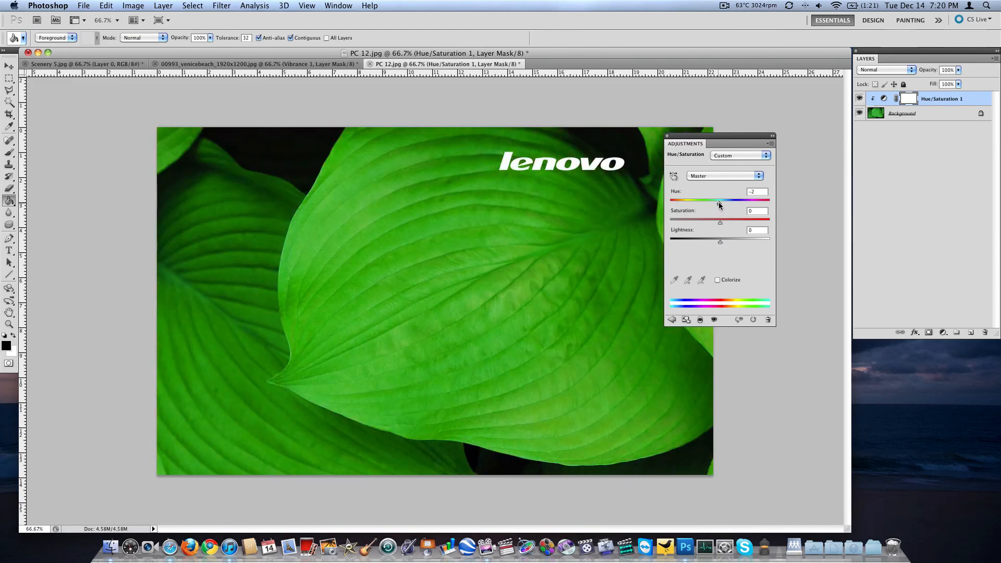
{"action": "left_click", "coordinate": [718, 280]}
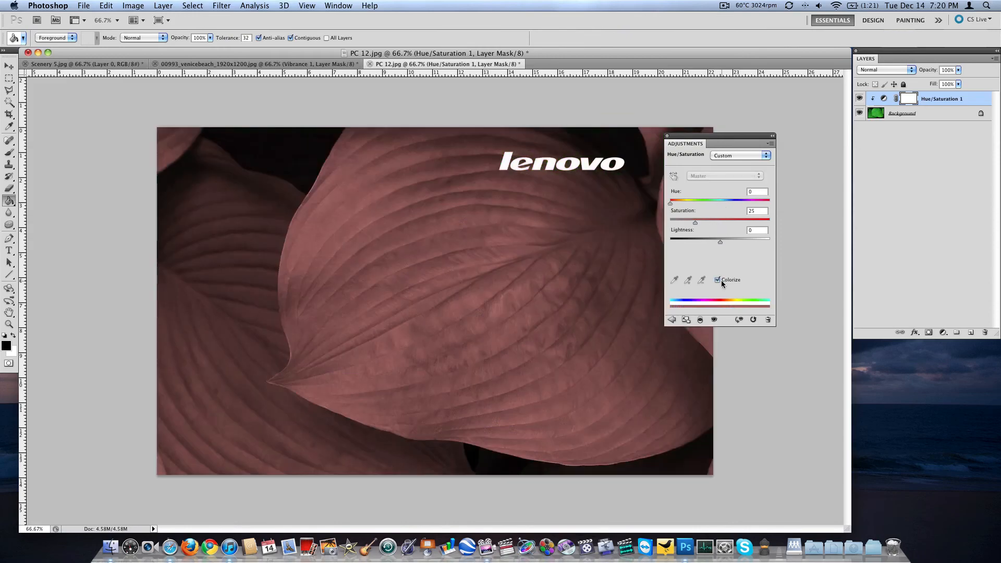
{"action": "left_click", "coordinate": [717, 279]}
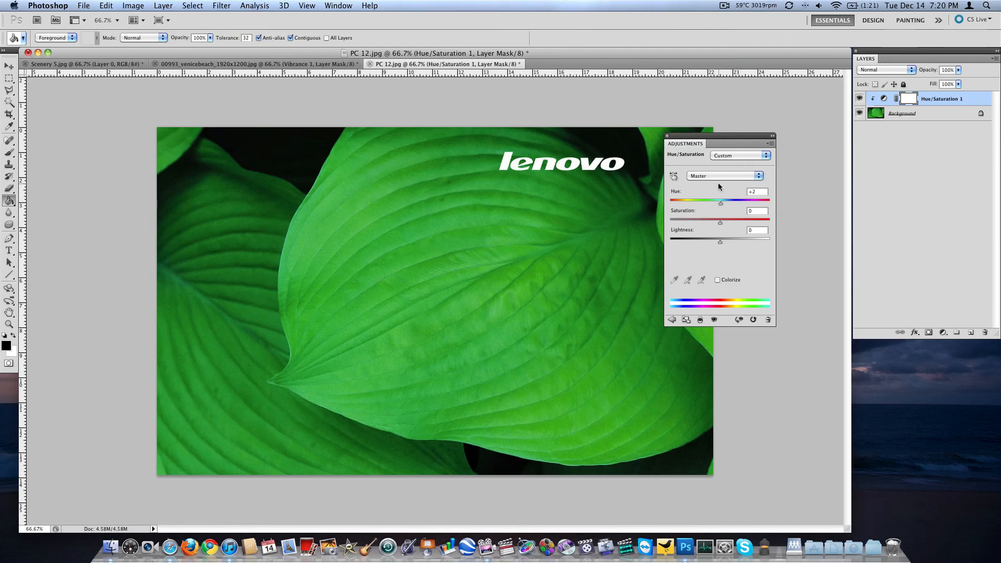
{"action": "mouse_move", "coordinate": [657, 137]}
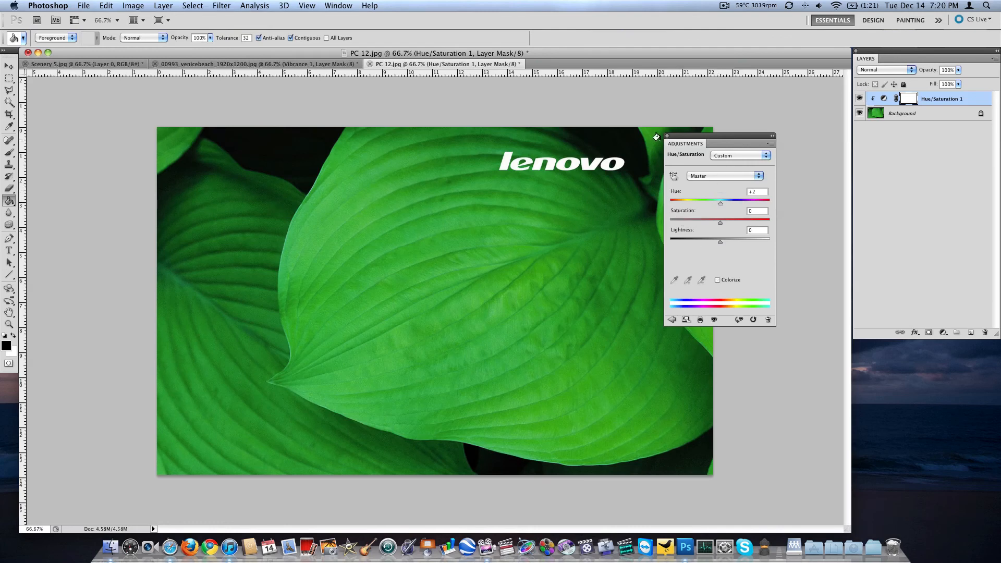